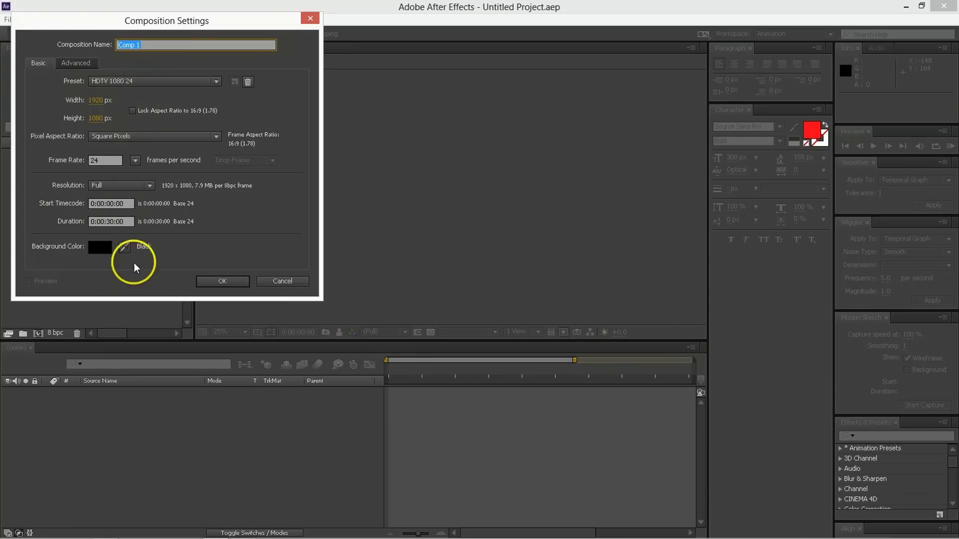
- Confirm the 1920×1080 comp and add a full-frame white solid named bg
left_click(222, 282)
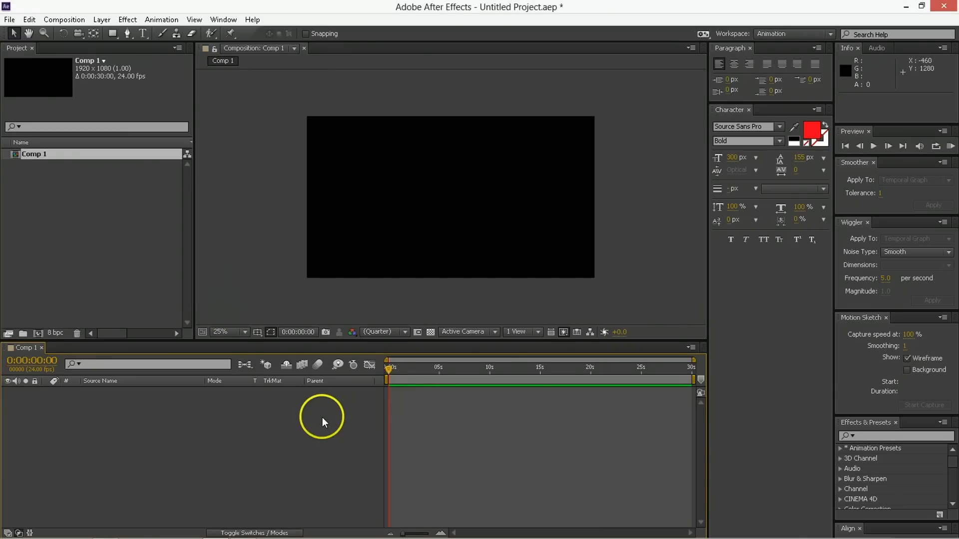
mouse_move(173, 424)
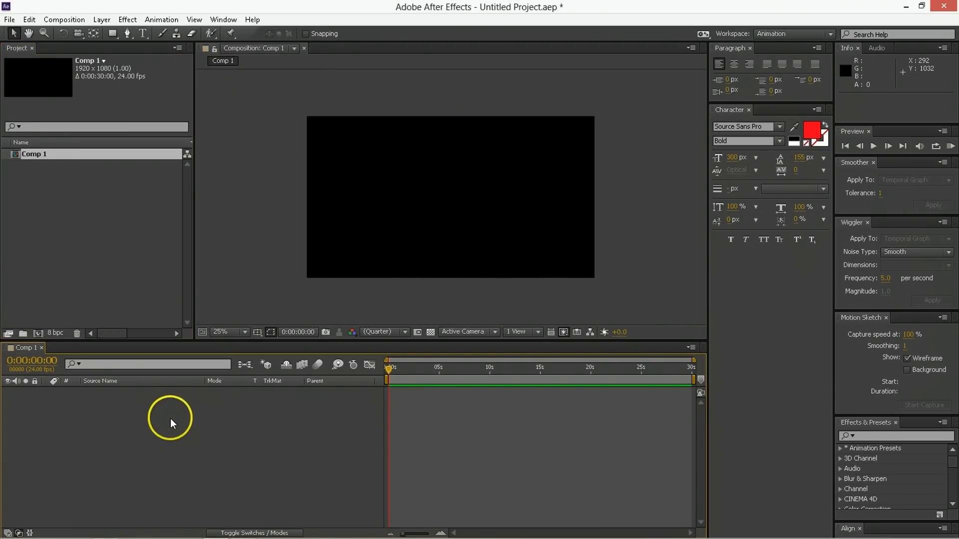
right_click(171, 421)
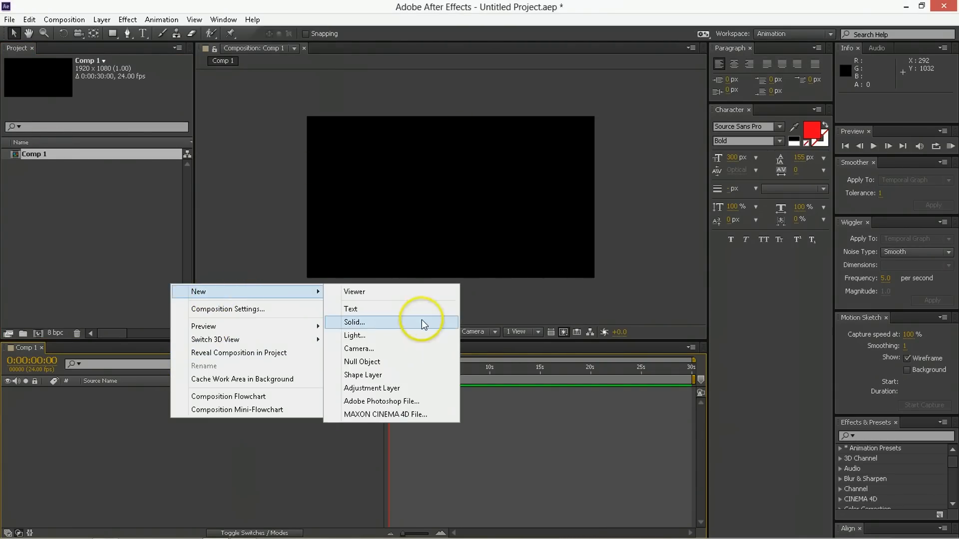
left_click(355, 323)
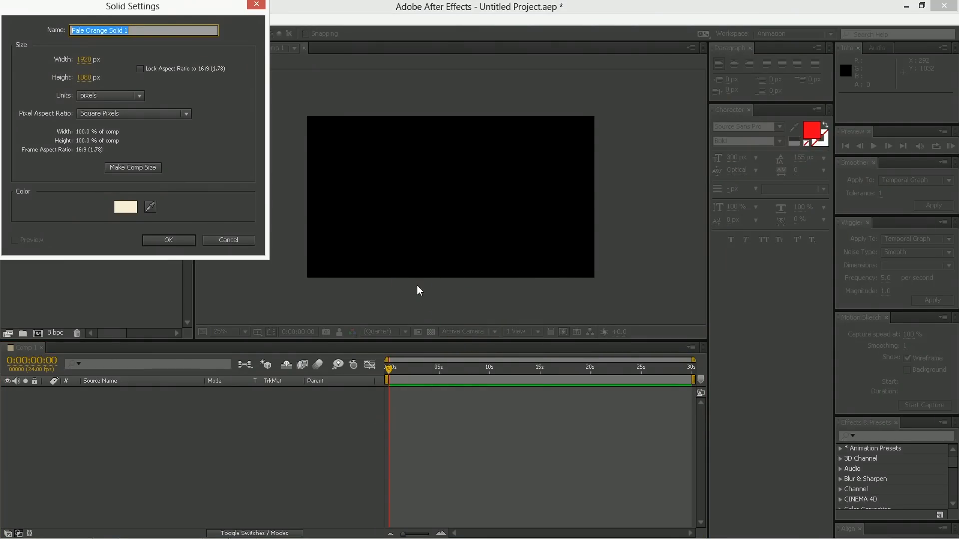
left_click(126, 207)
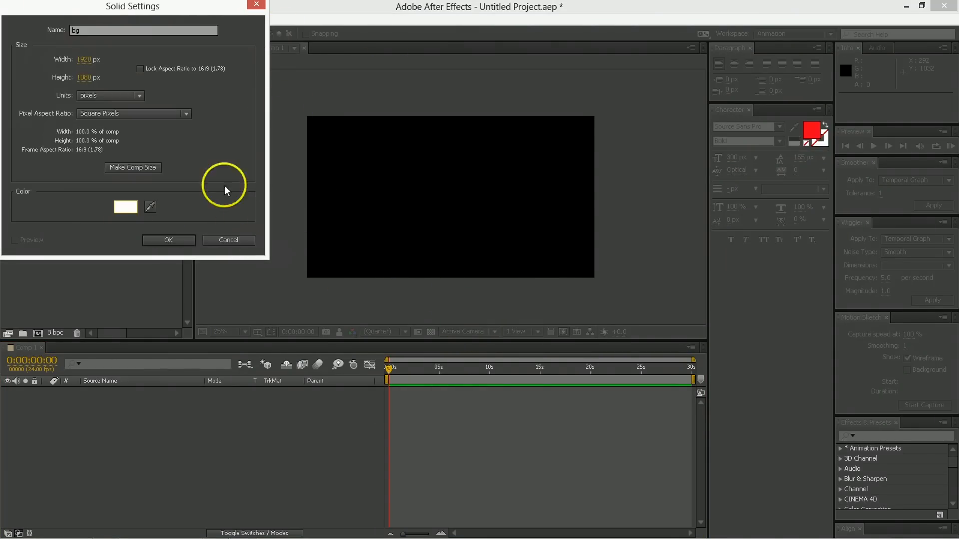
left_click(167, 239)
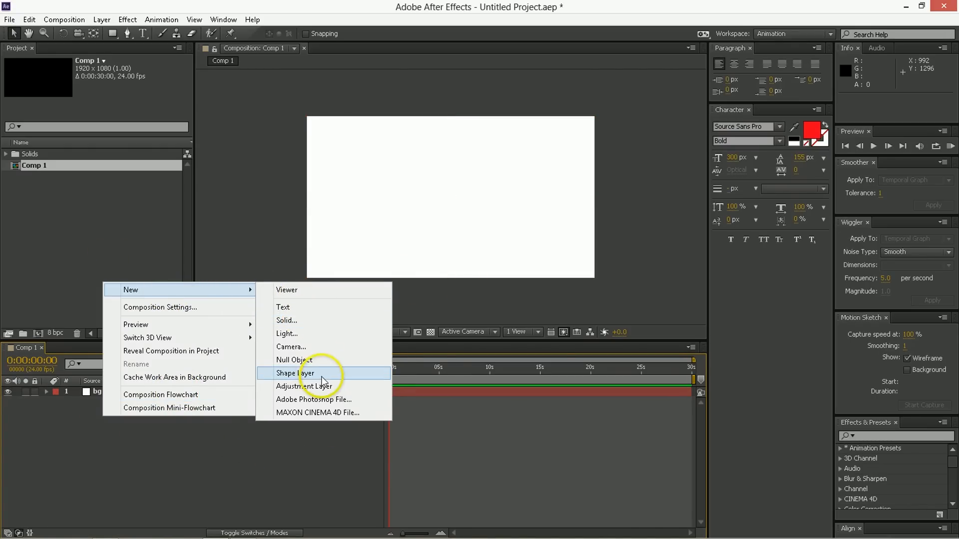
- Add a shape layer with a Polystar path switched to a five-point Polygon
left_click(294, 372)
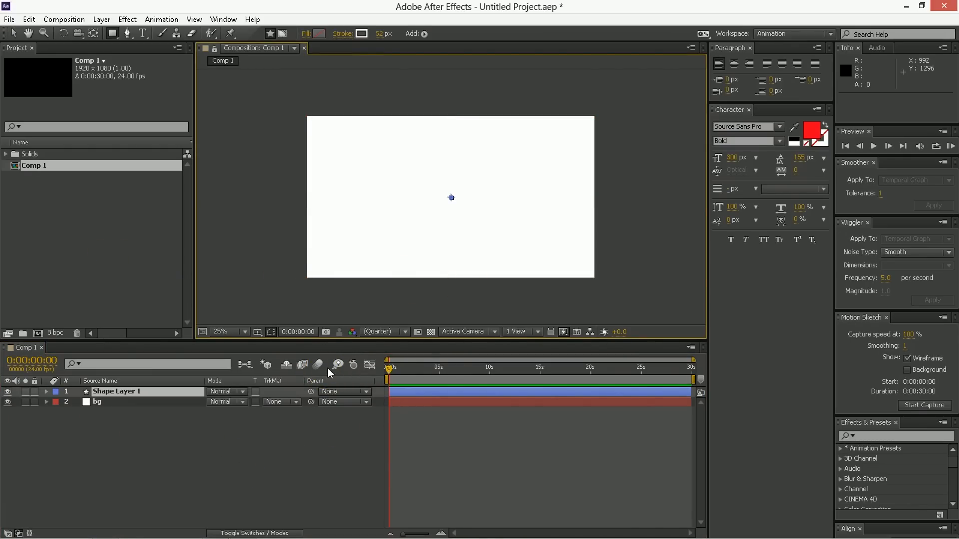
mouse_move(300, 363)
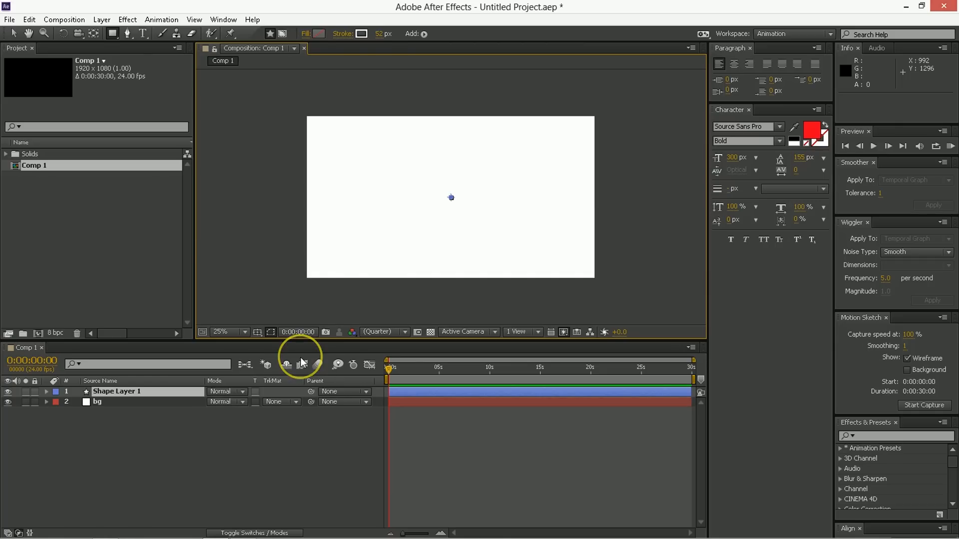
mouse_move(301, 365)
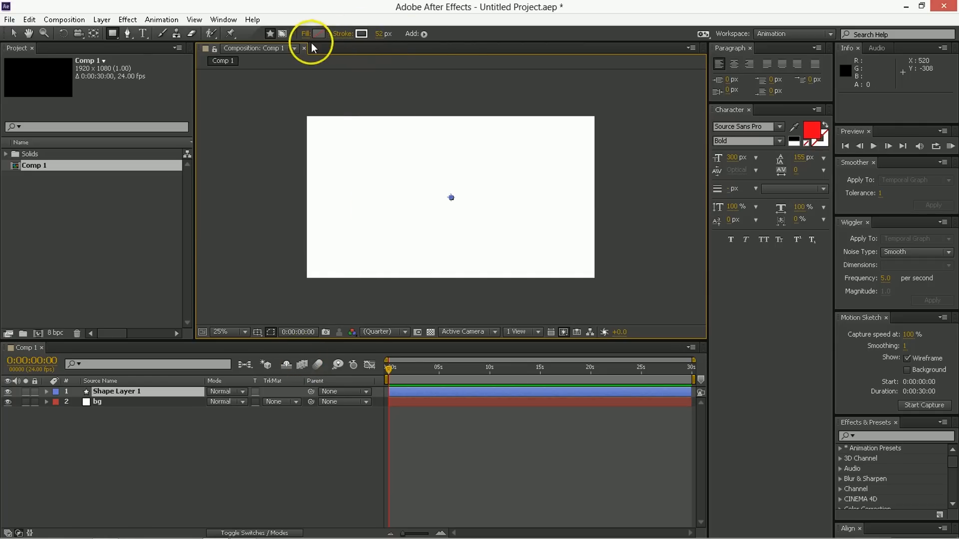
left_click(430, 34)
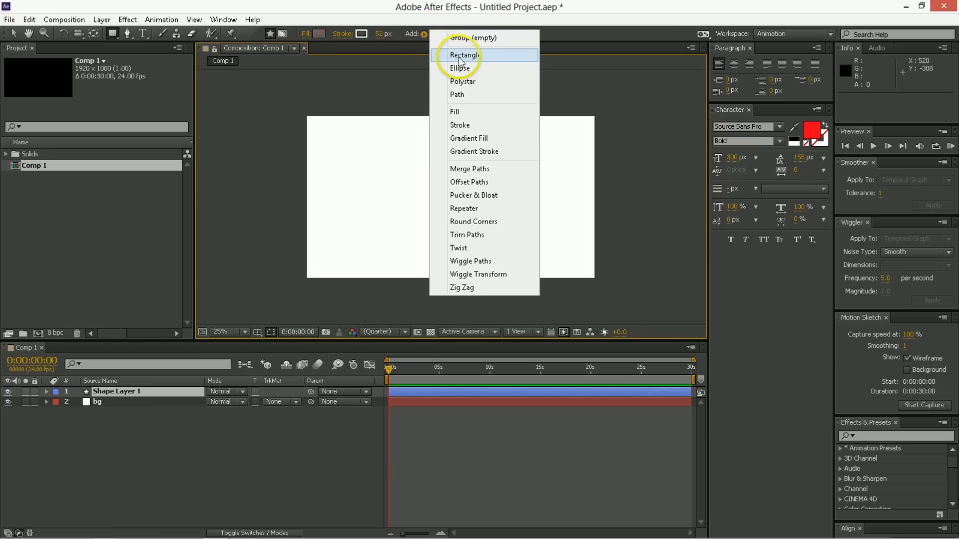
left_click(462, 81)
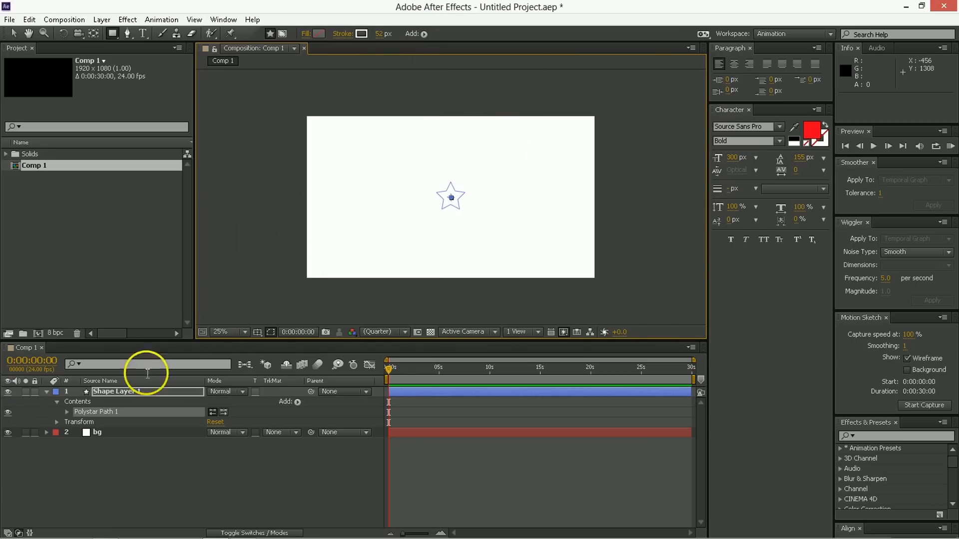
left_click(66, 411)
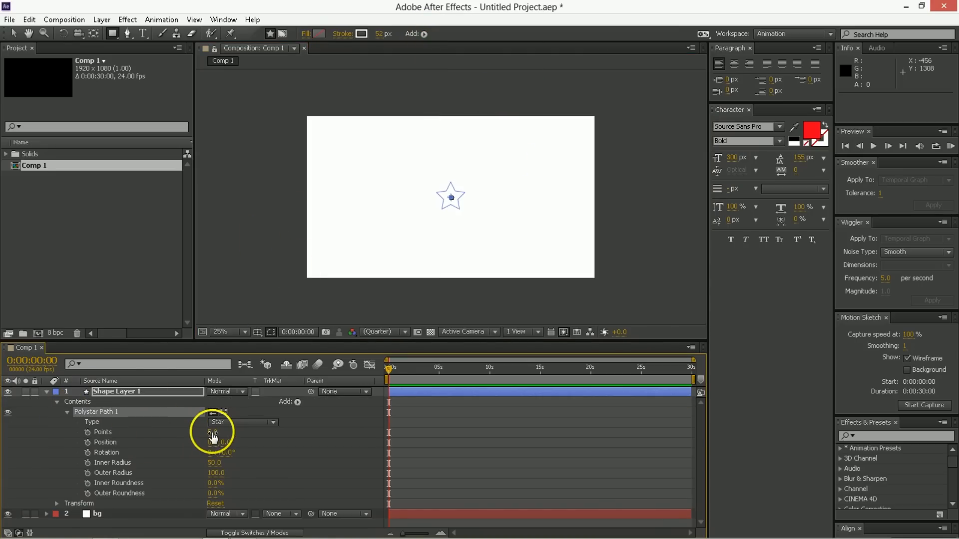
left_click(242, 421)
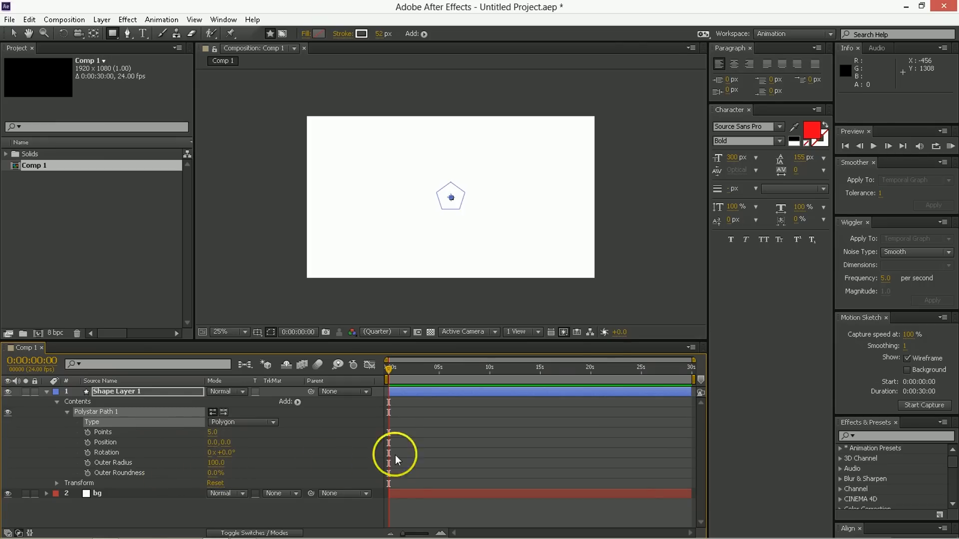
- Add a Fill to the polygon coloured dark blue with hue 200
left_click(421, 391)
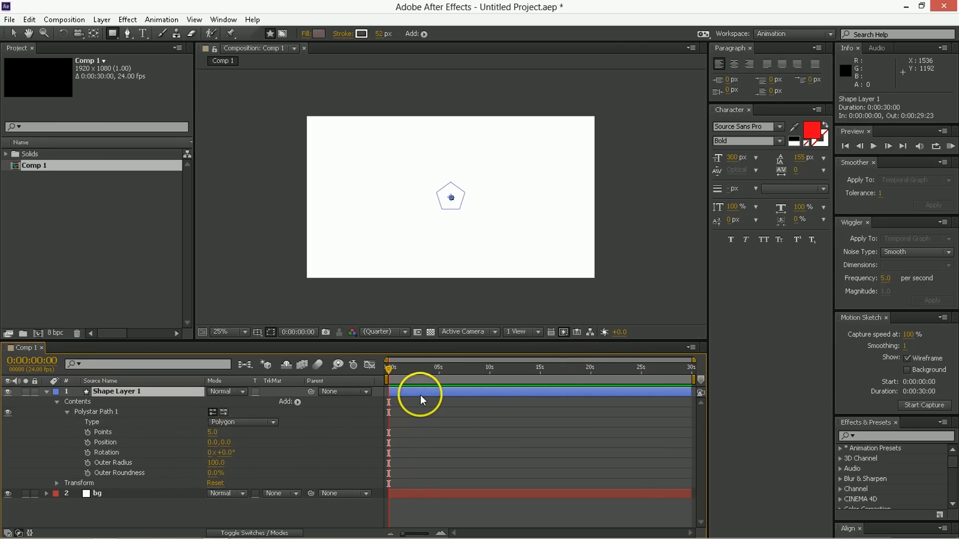
left_click(424, 34)
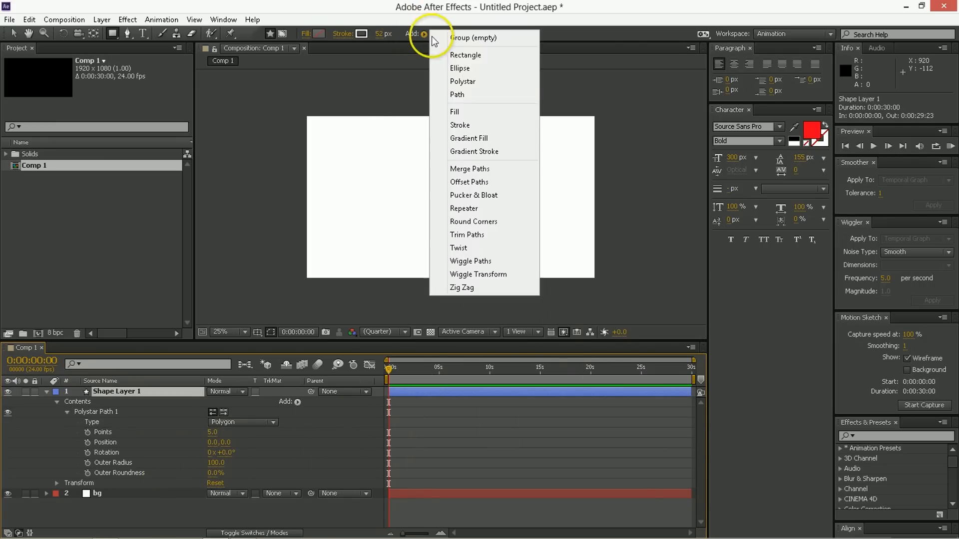
left_click(455, 111)
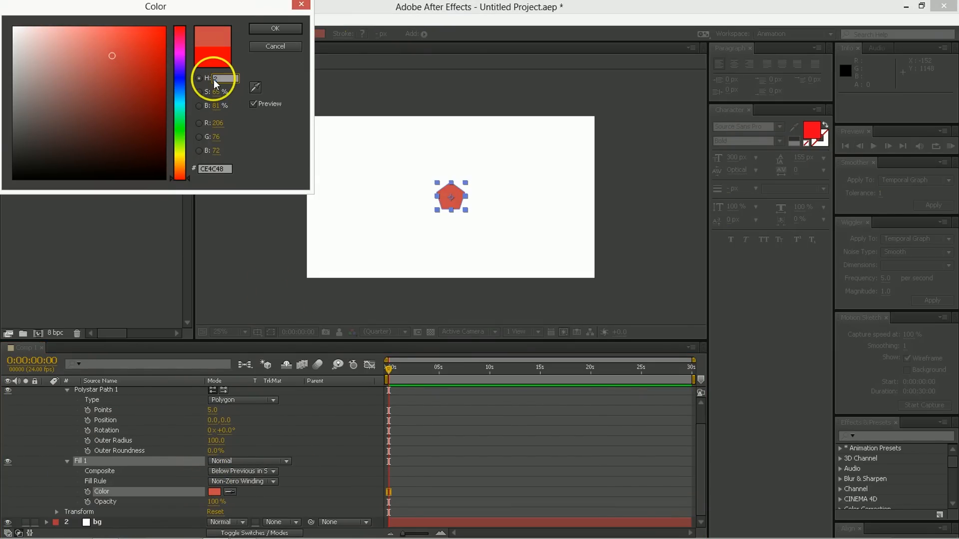
type("200")
left_click(220, 105)
type("25")
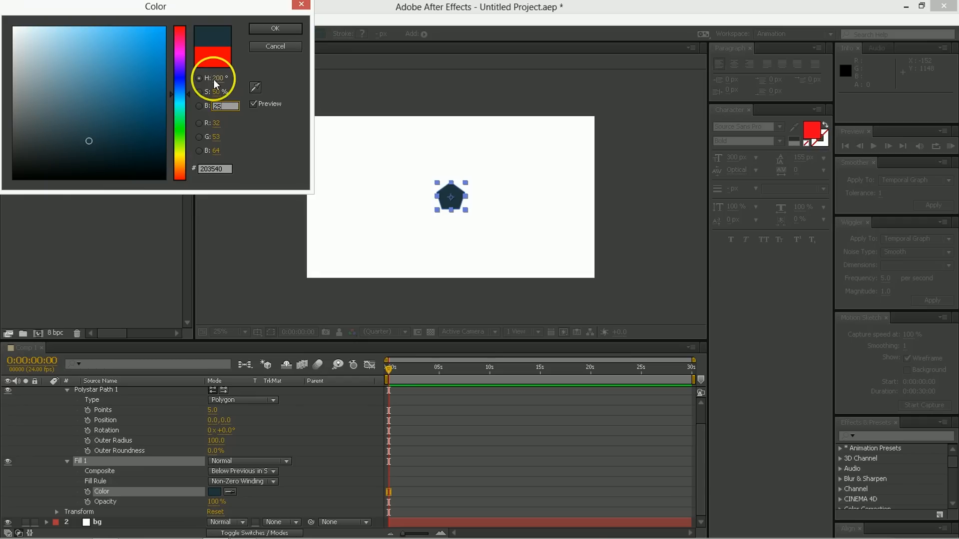
left_click(275, 28)
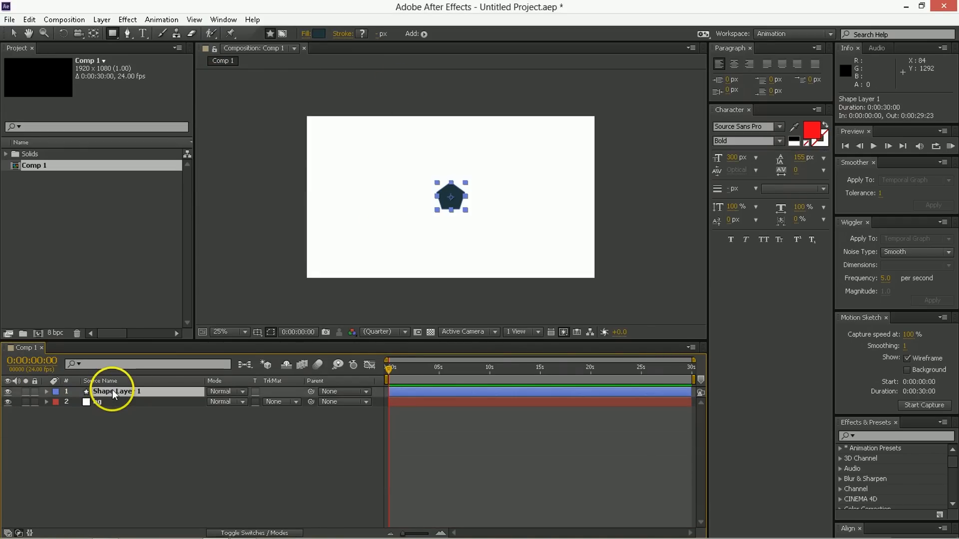
- Rename the layer Sprite and give the duplicated Sprite 2 its own fill colour
type("Sprite")
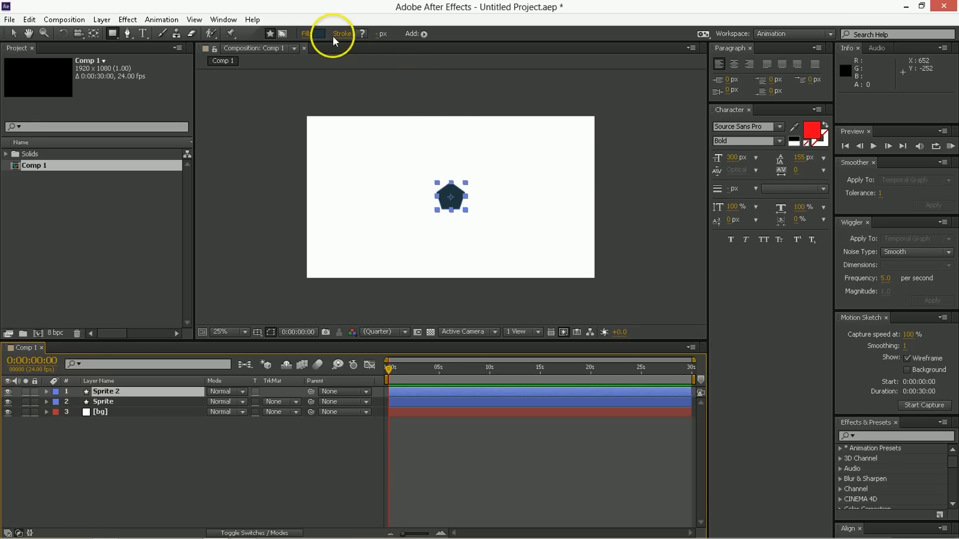
left_click(319, 34)
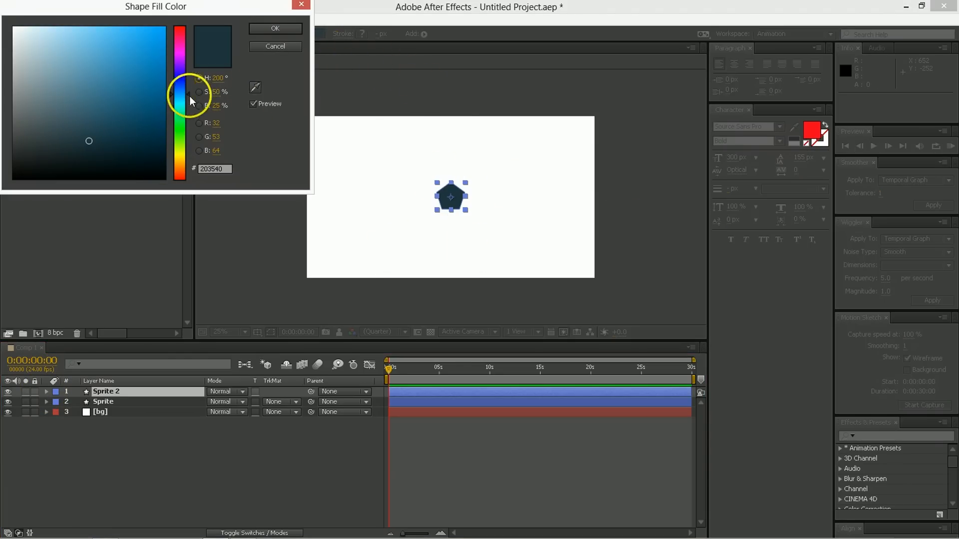
left_click(274, 28)
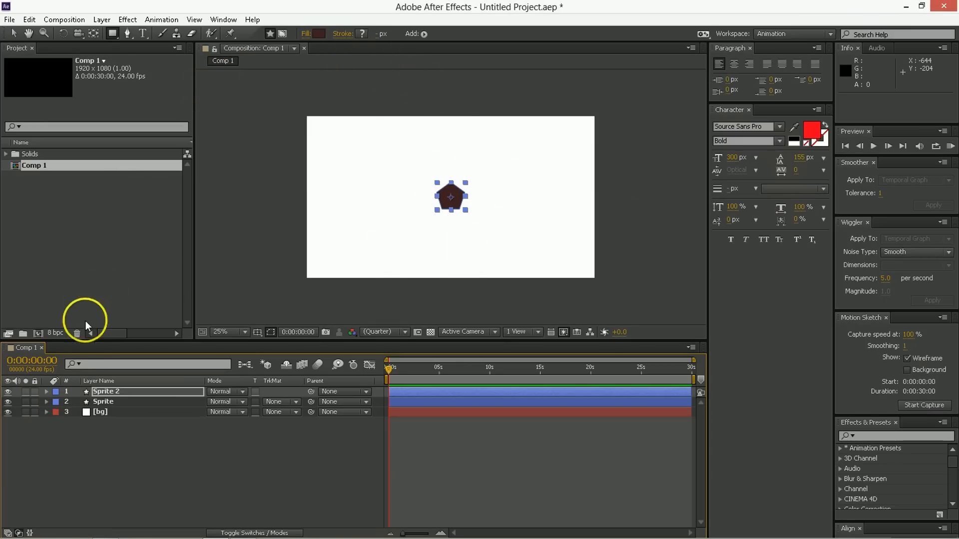
left_click(46, 392)
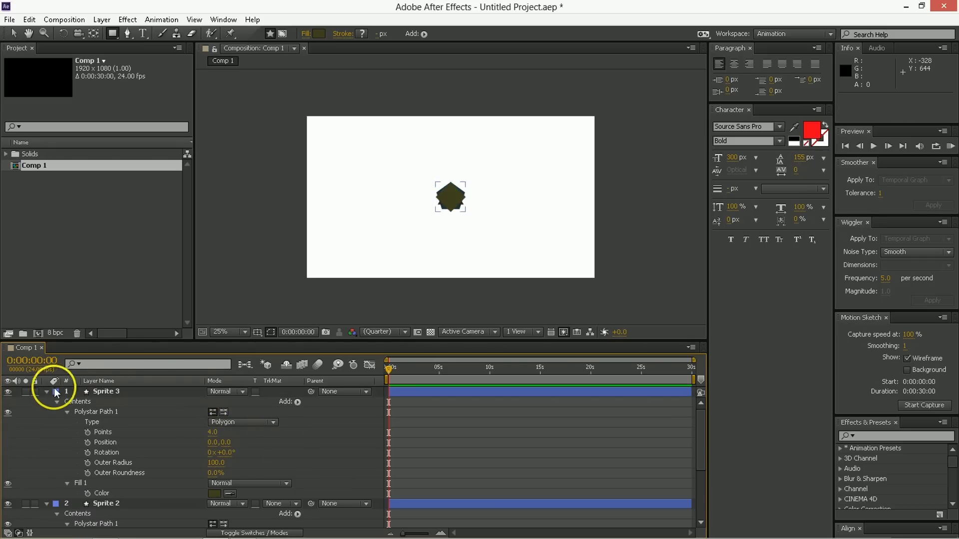
- Add Null 1 and parent Sprite, Sprite 2 and Sprite 3 to it
left_click(47, 392)
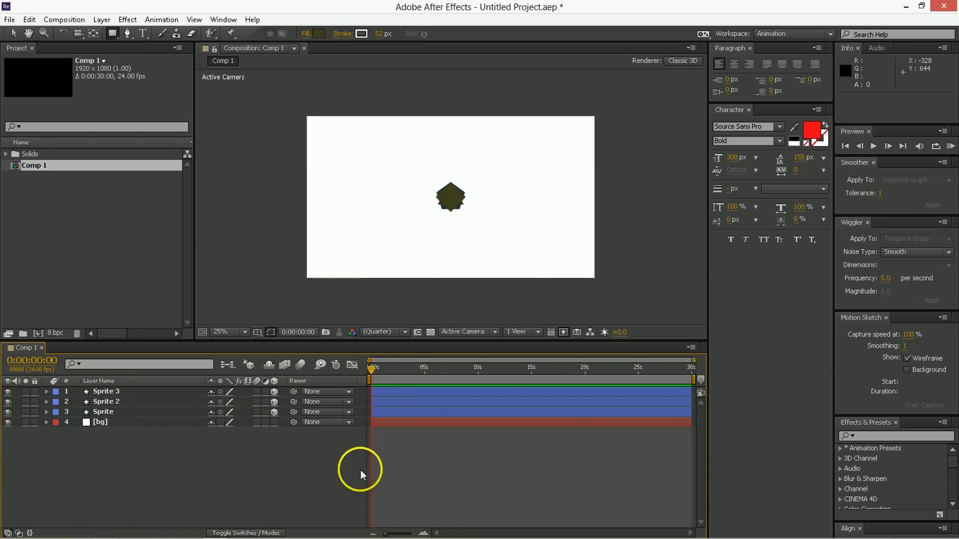
right_click(360, 473)
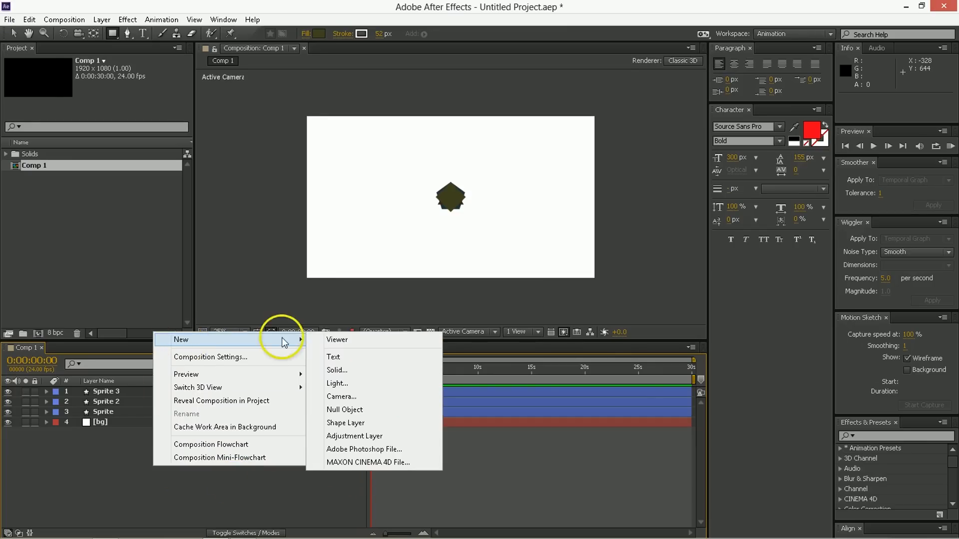
left_click(345, 410)
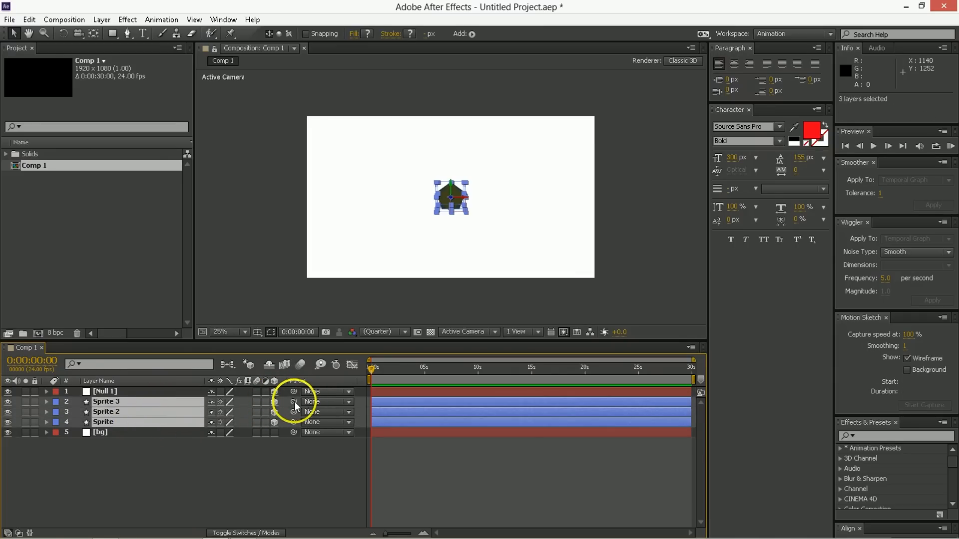
left_click(293, 401)
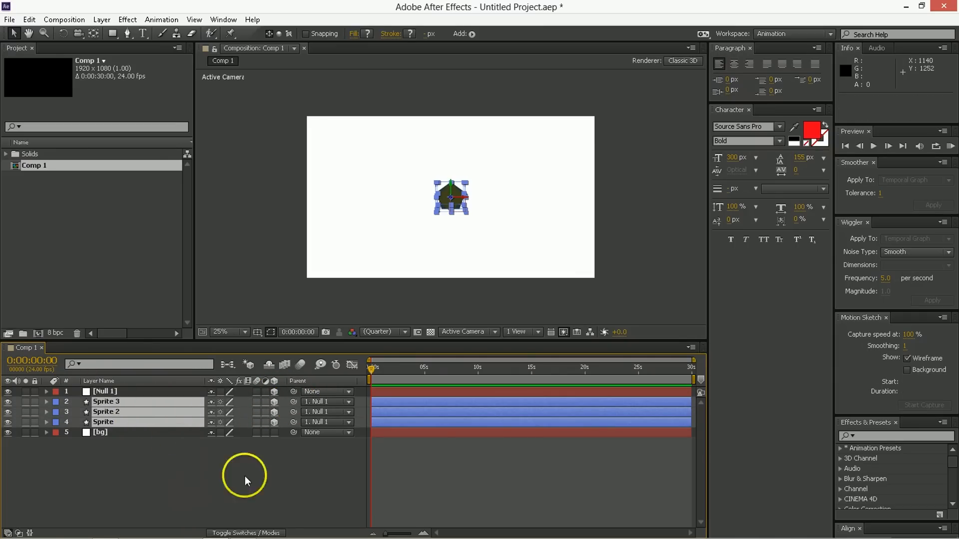
left_click(105, 391)
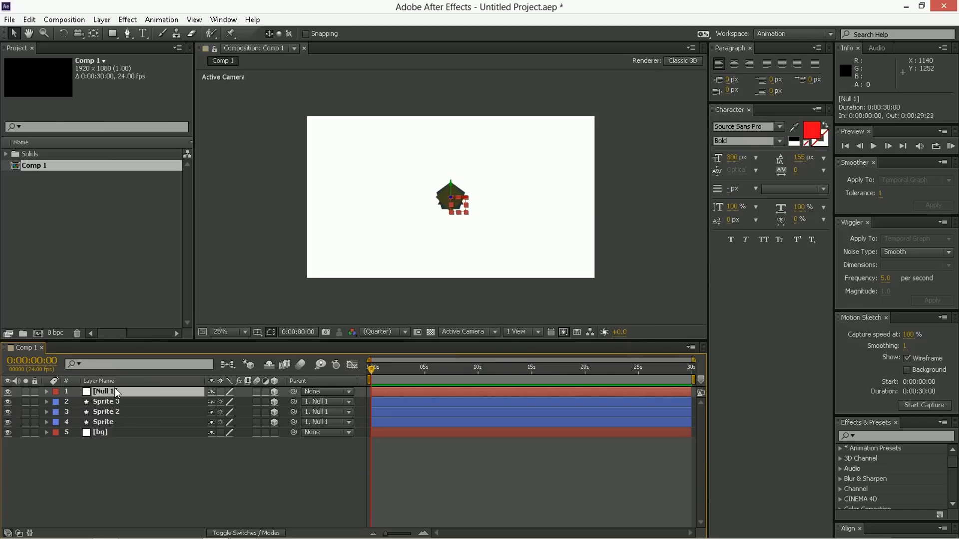
- Put a wiggle(.1,180) expression on Null 1's Orientation so the sprites tumble
left_click(47, 391)
type("wiggle(")
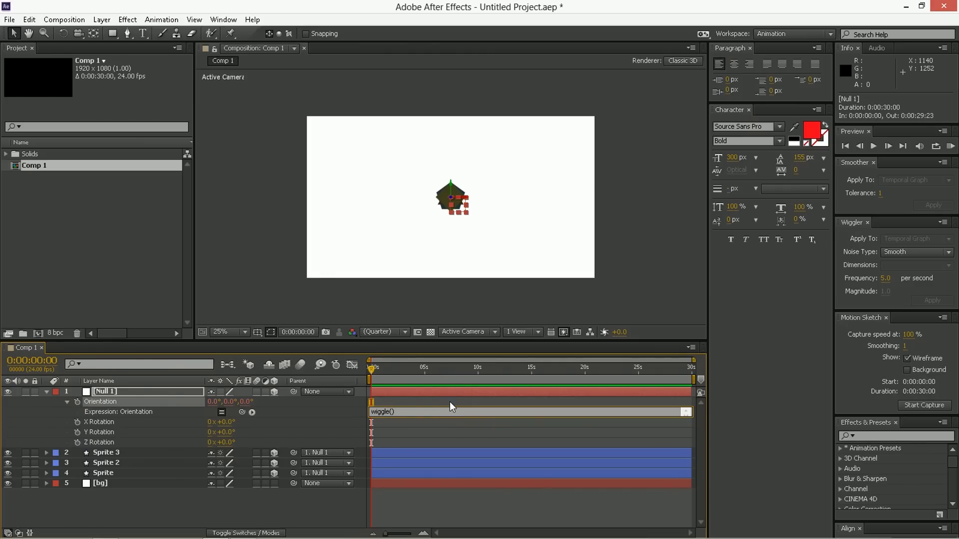
type(".1,")
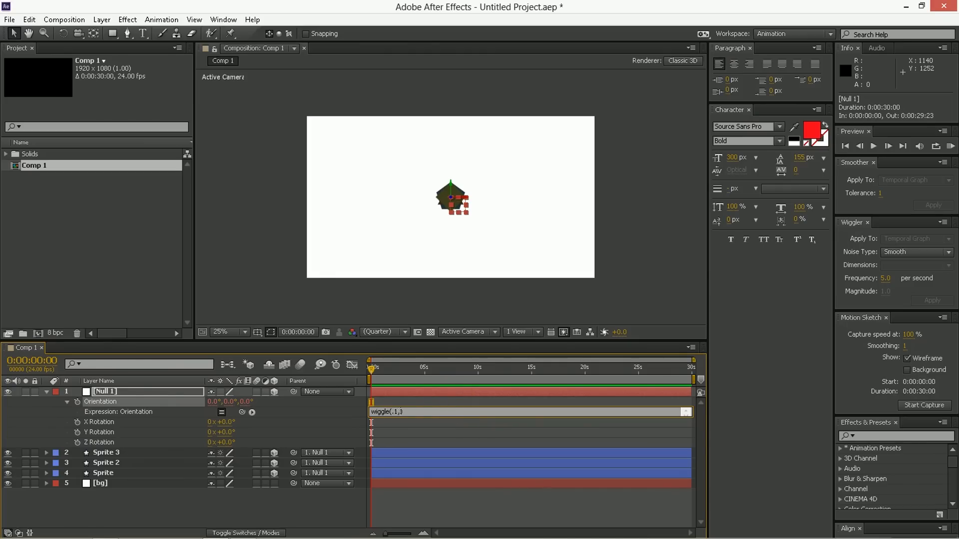
type("360")
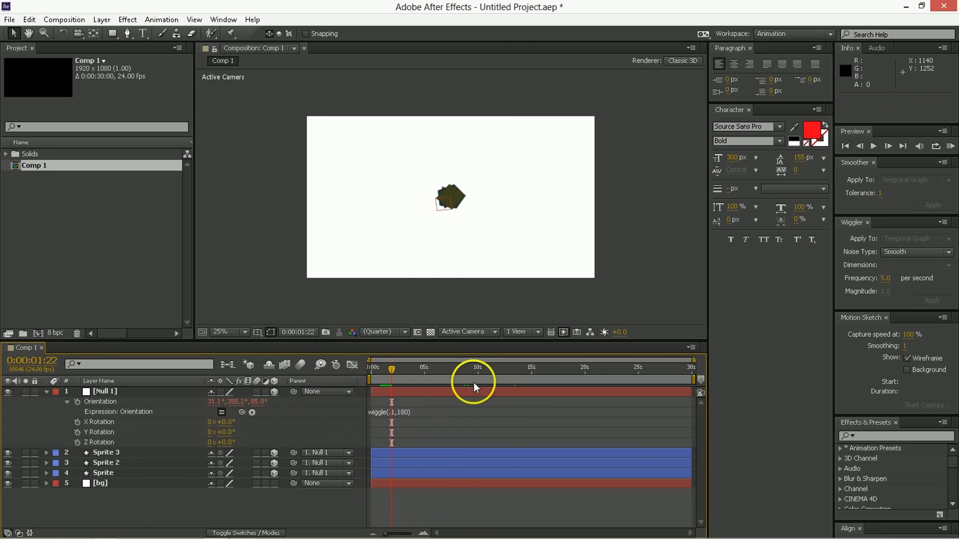
left_click(392, 413)
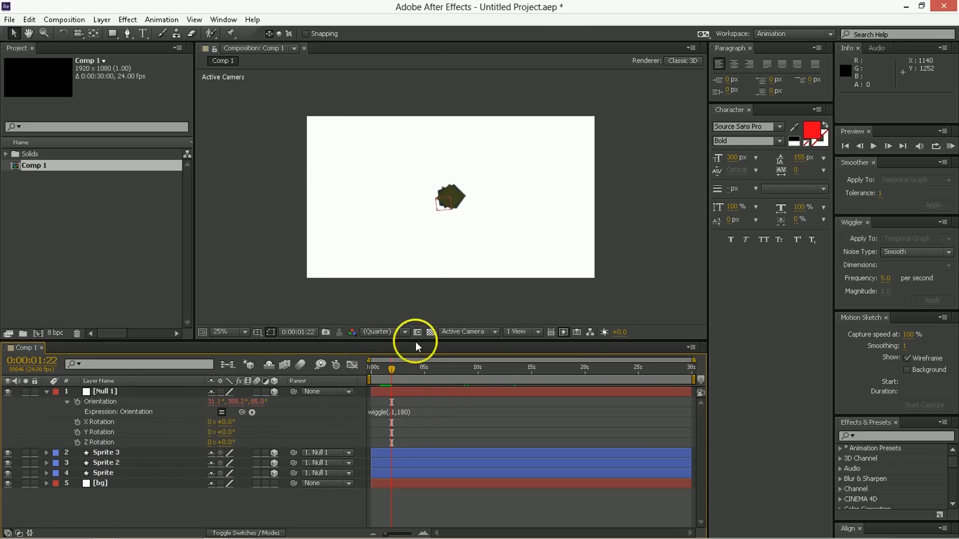
left_click(105, 392)
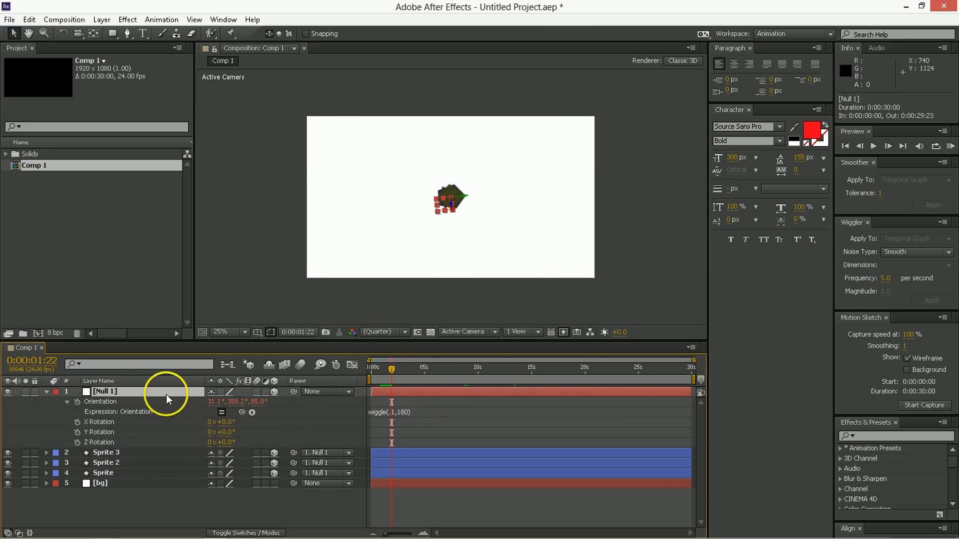
- Apply a Slider Control effect to Null 1 via the effects search
left_click(893, 436)
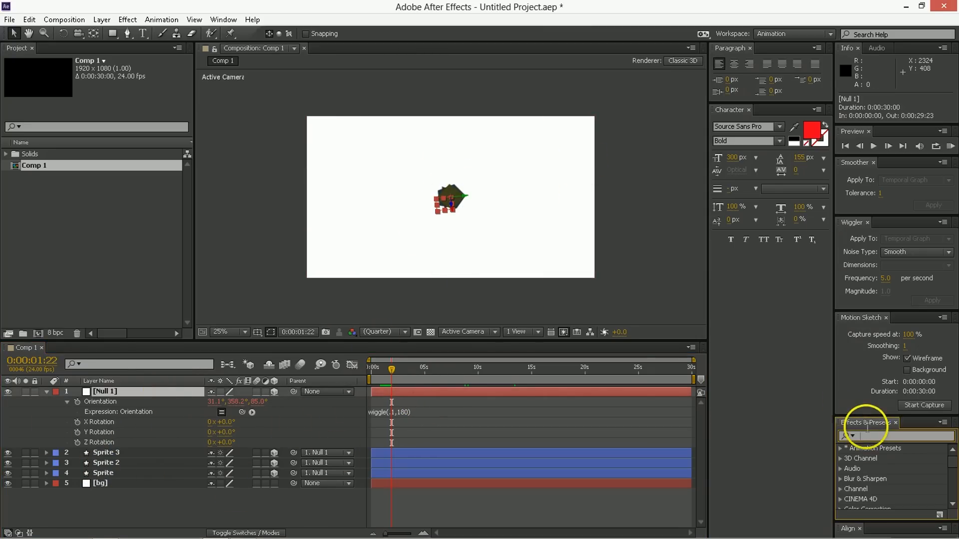
type("slider")
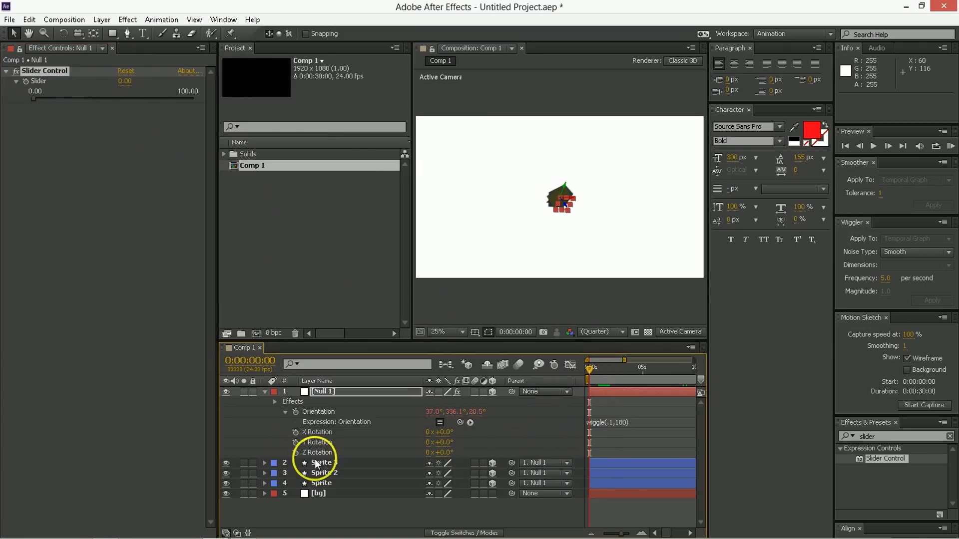
left_click(321, 463)
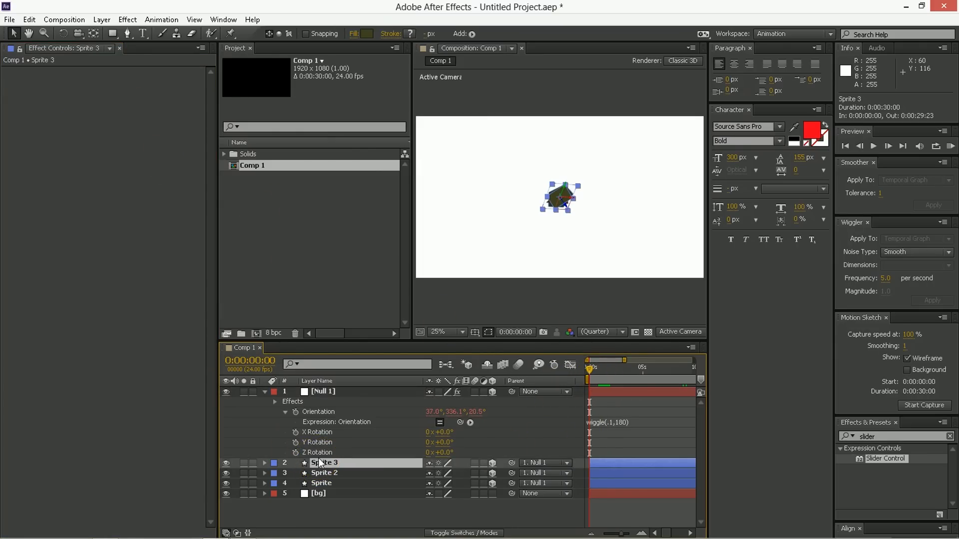
- Start a wiggle(0,) expression on Sprite 3's Position and dismiss the argument warning
left_click(265, 463)
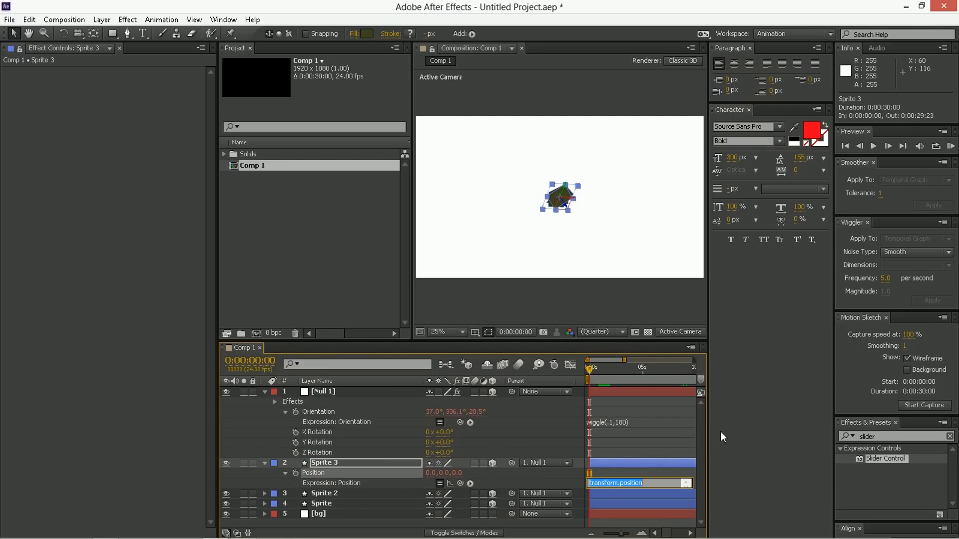
type("wiggle()")
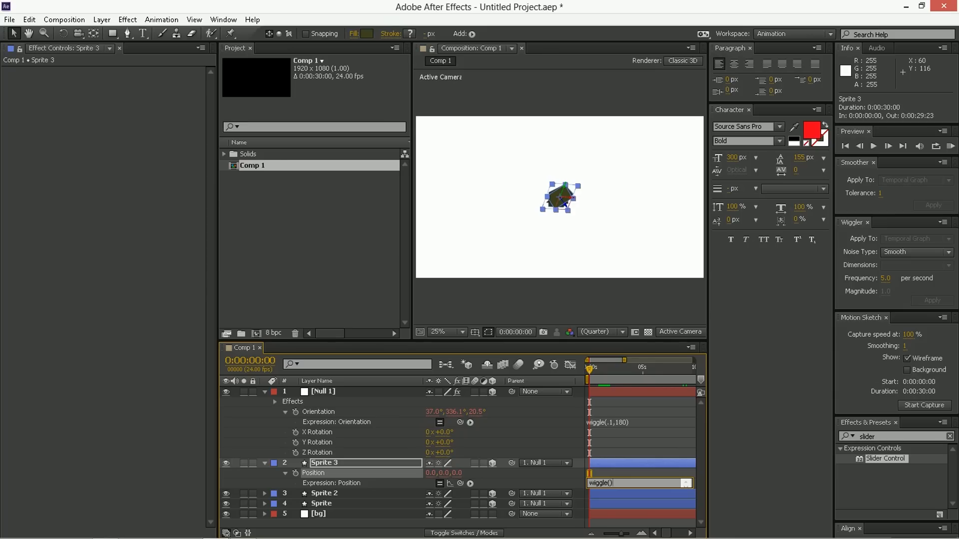
type("0,")
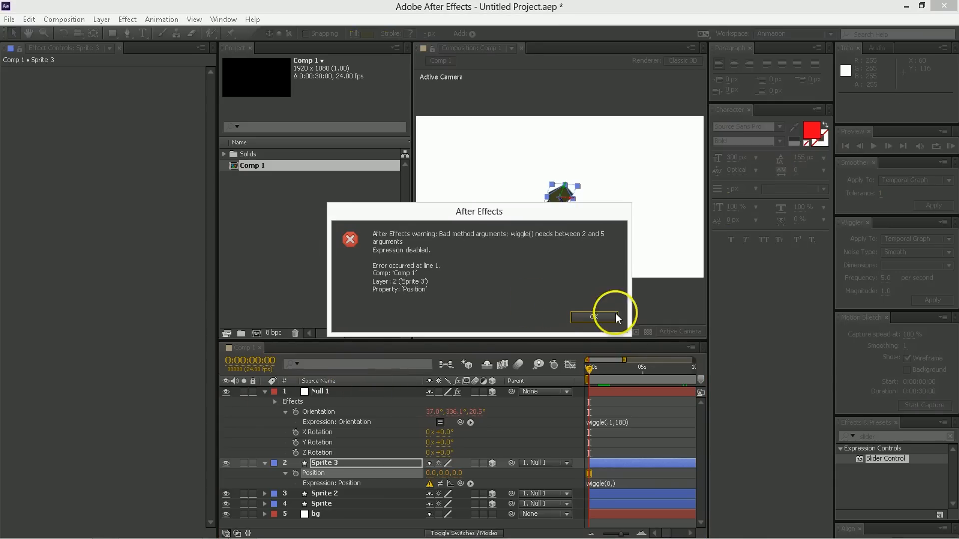
left_click(592, 317)
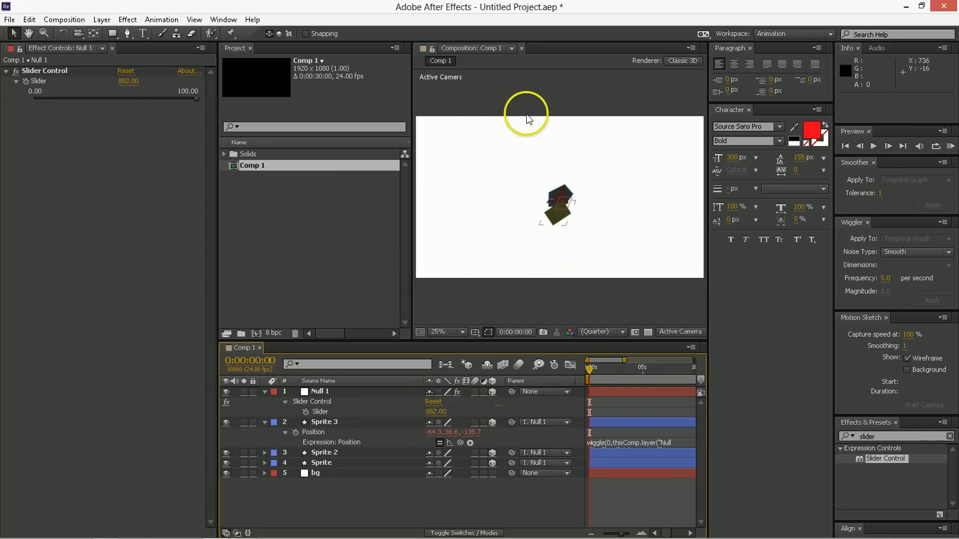
- Set Null 1's slider value to 1000 so the sprites fling far apart
double_click(127, 80)
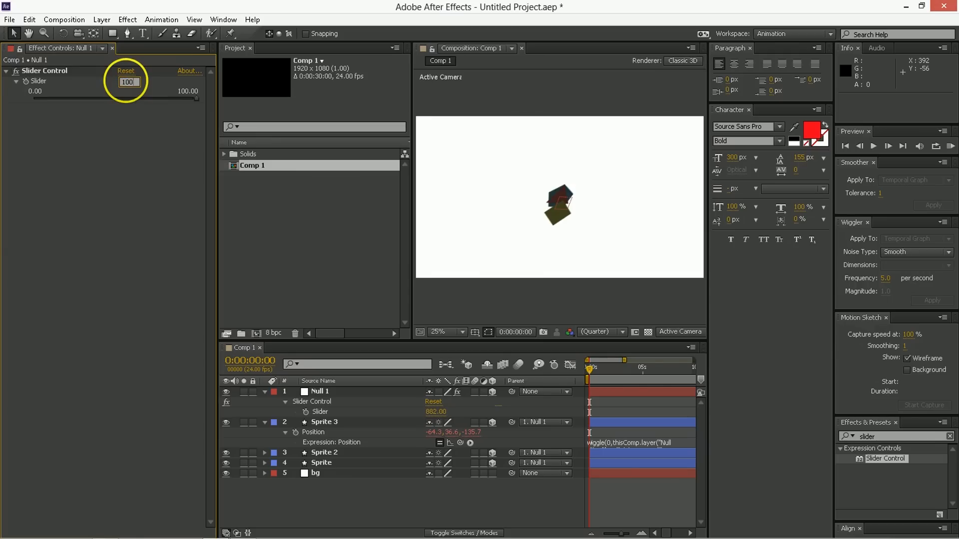
type("1000")
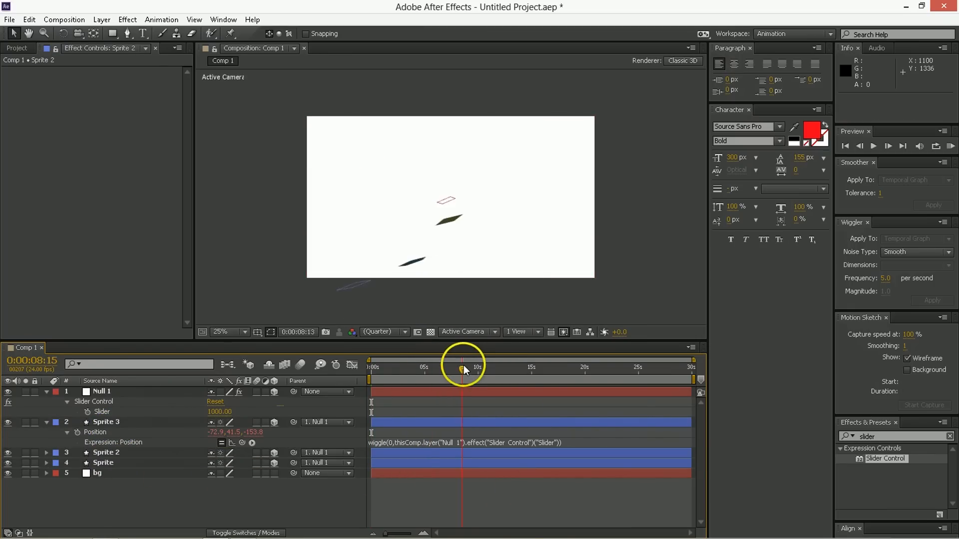
left_click_drag(464, 367, 448, 367)
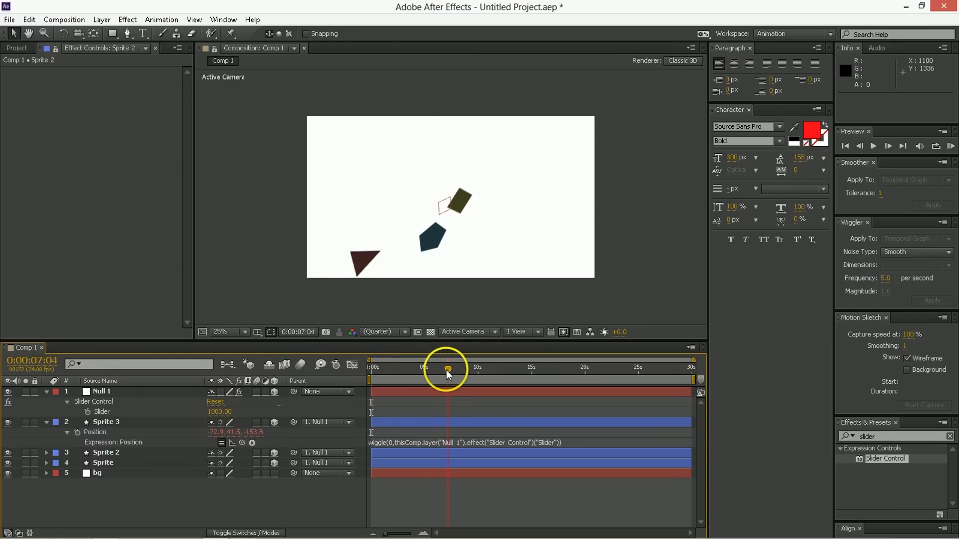
left_click_drag(448, 368, 435, 388)
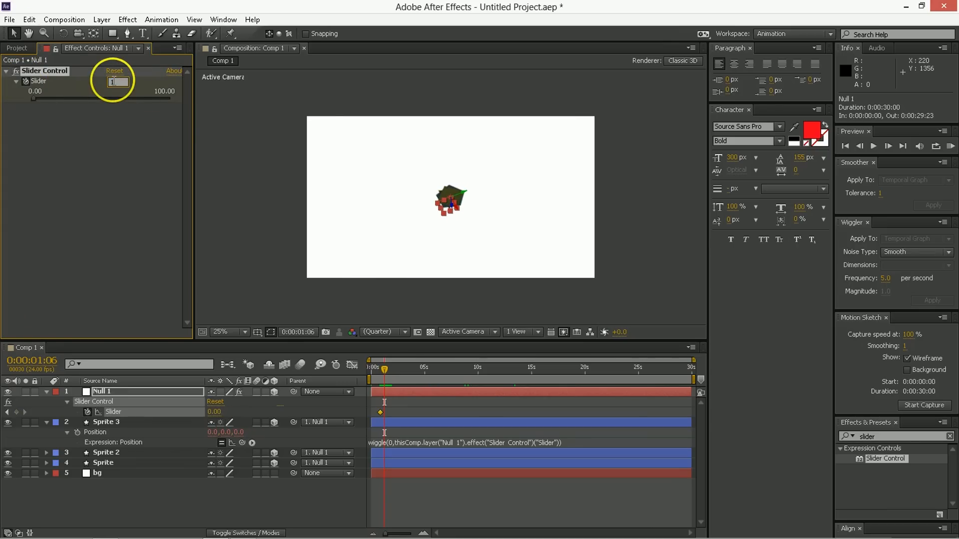
- Keyframe Null 1's slider to 500 near 1.5 seconds for the outward burst
type("500")
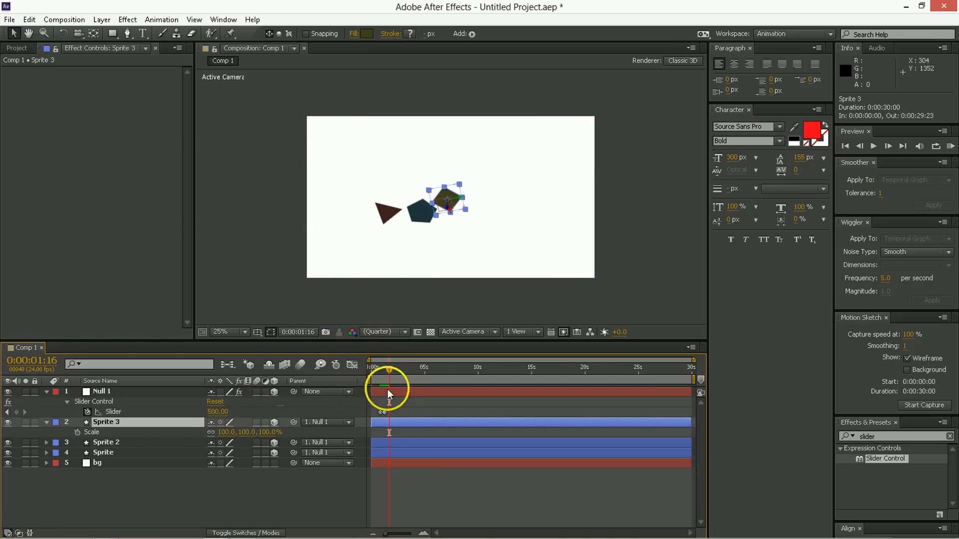
- Link Sprite 3's Scale to the slider with linear(x,0,500,0,25) and scrub to preview
left_click(77, 432)
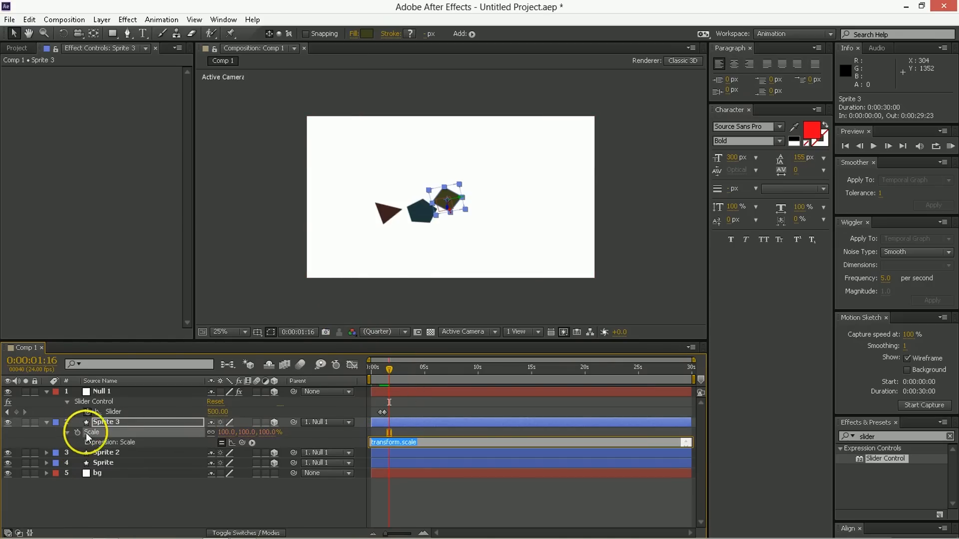
mouse_move(135, 427)
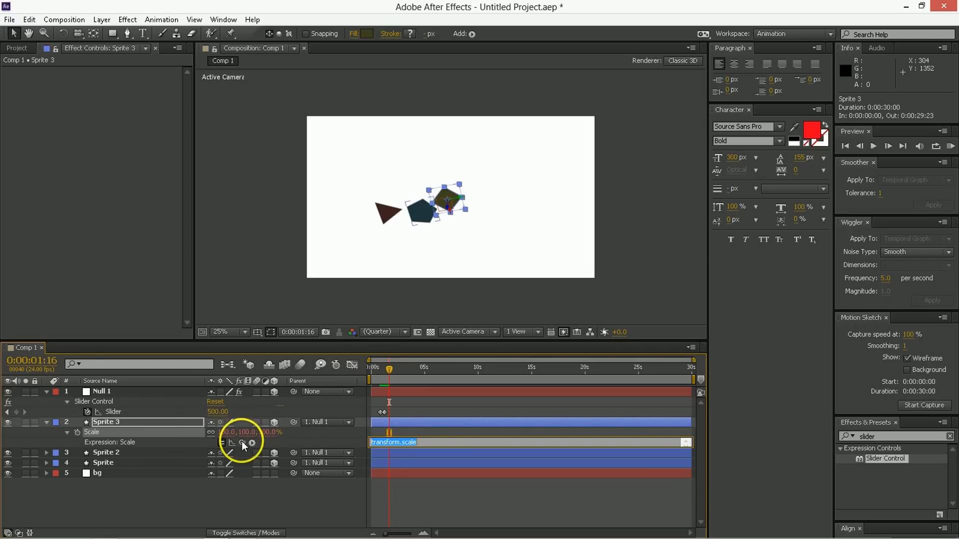
left_click_drag(243, 442, 113, 412)
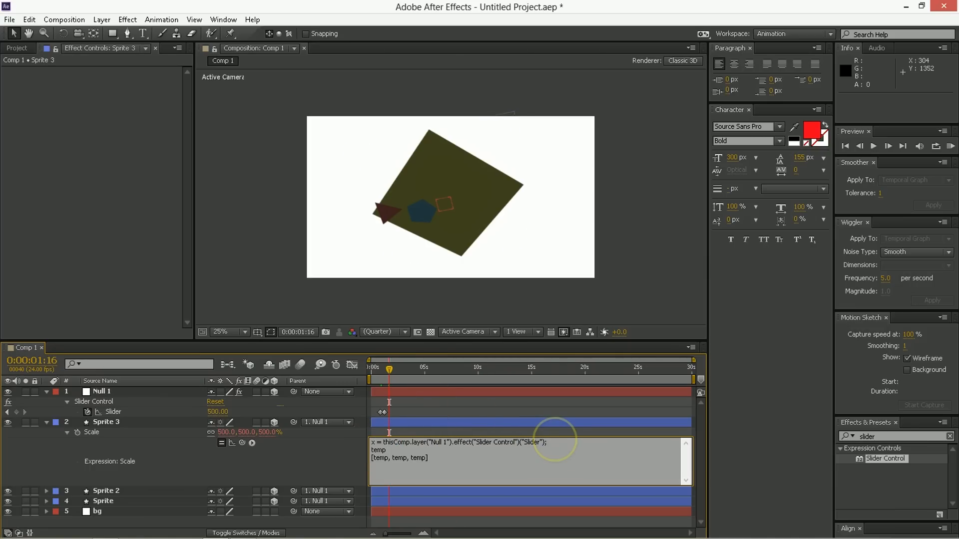
type("= linear")
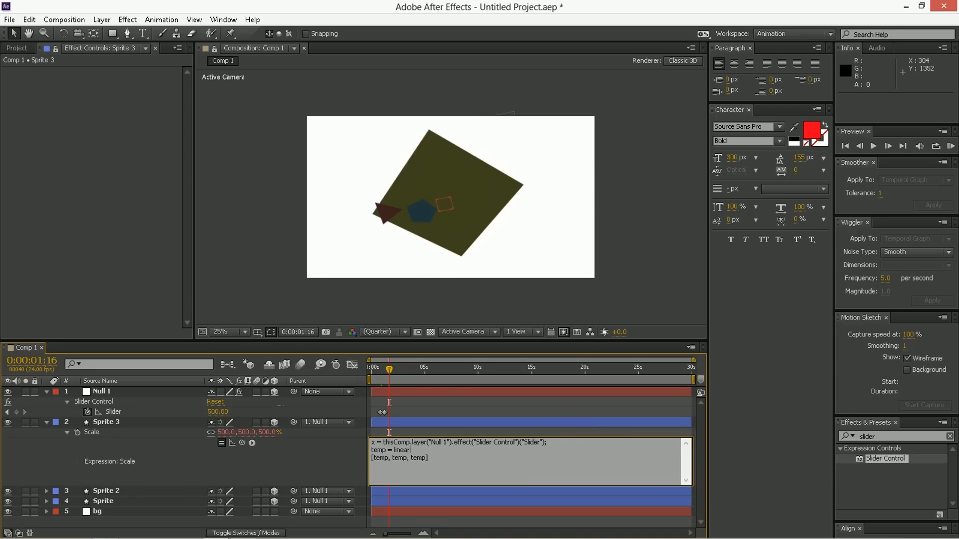
type("(x,0,")
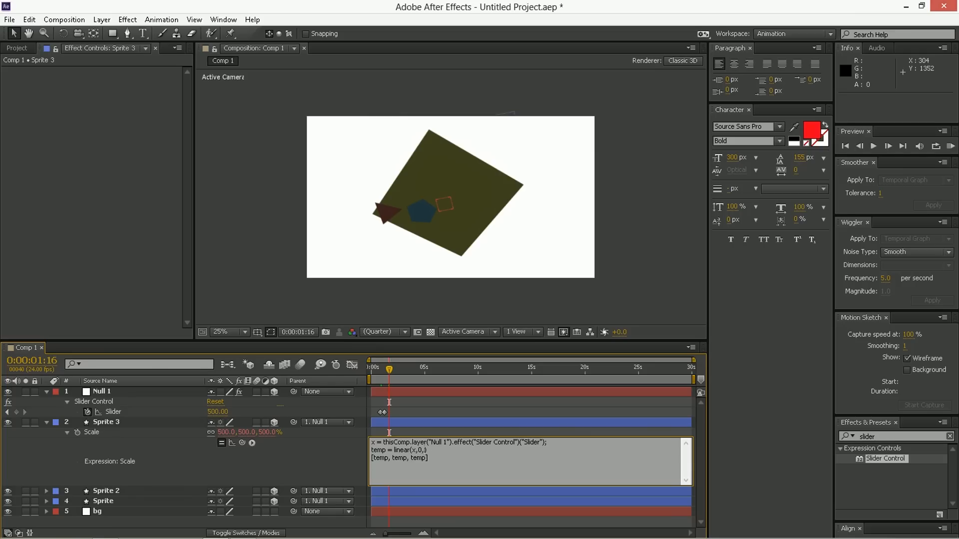
type("500,0,25")
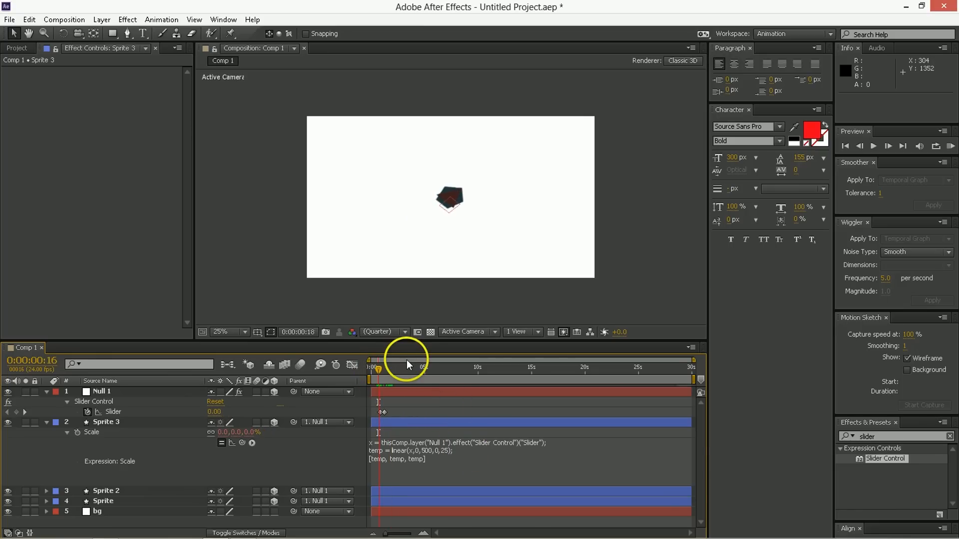
left_click_drag(383, 367, 388, 367)
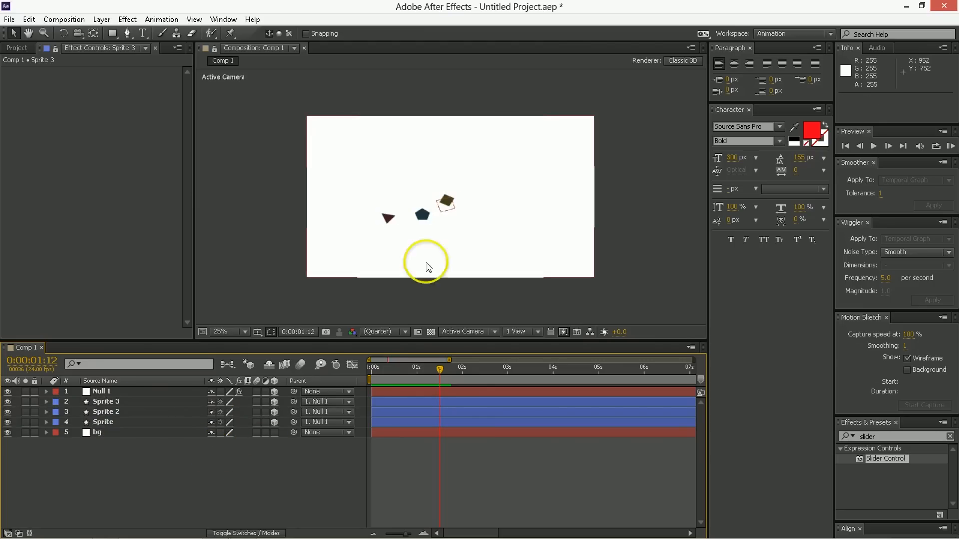
- Add Camera 1 with the 24mm preset and depth of field enabled
right_click(426, 266)
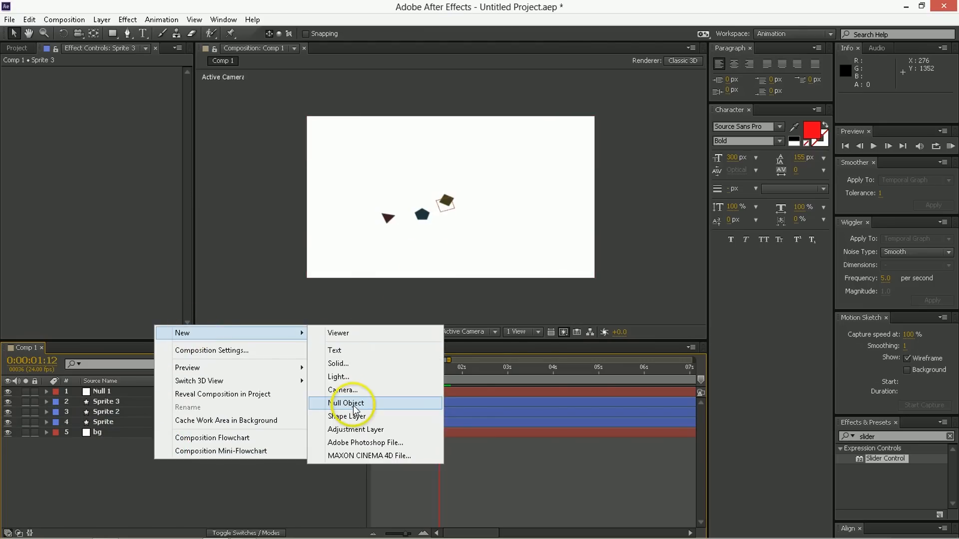
left_click(344, 390)
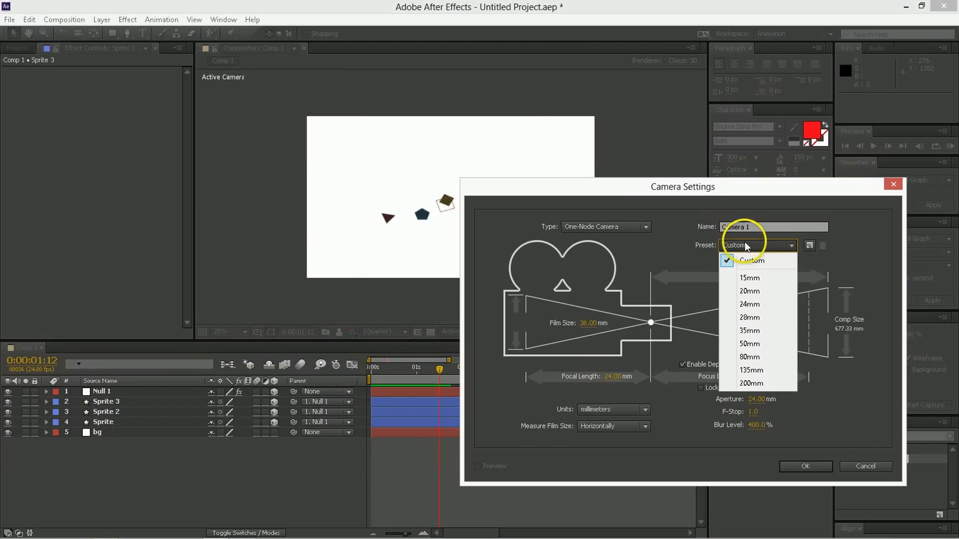
left_click(750, 303)
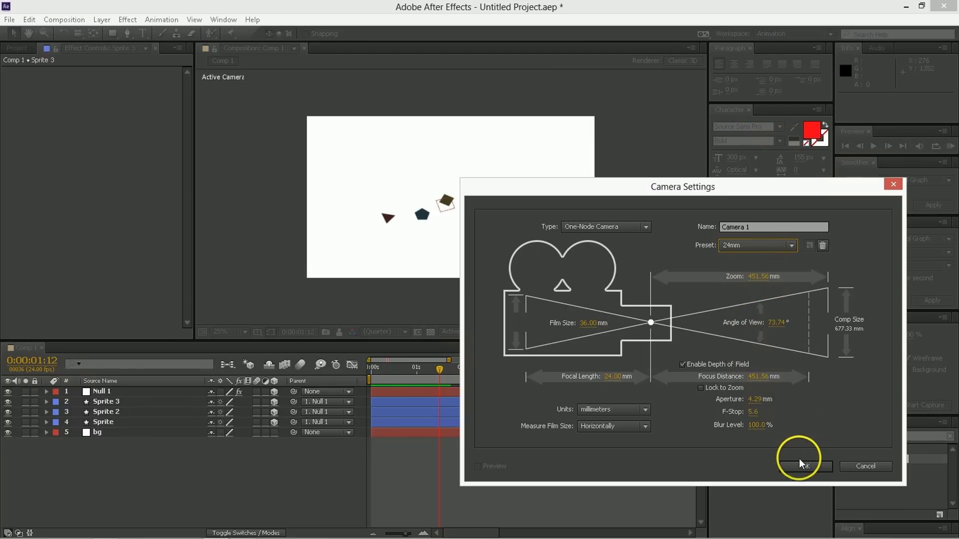
left_click(803, 466)
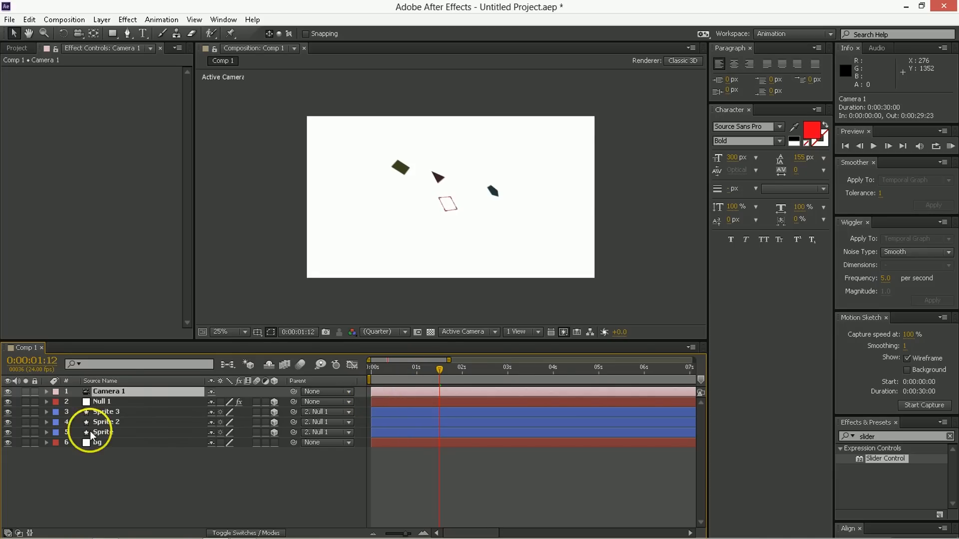
mouse_move(116, 430)
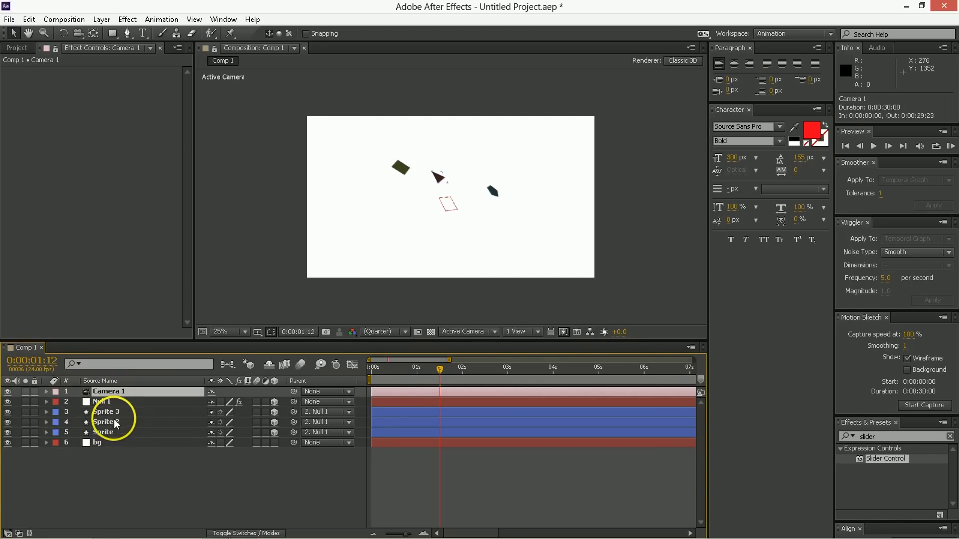
- Set the three selected sprite layers to Auto-Orient Towards Camera
left_click(105, 412)
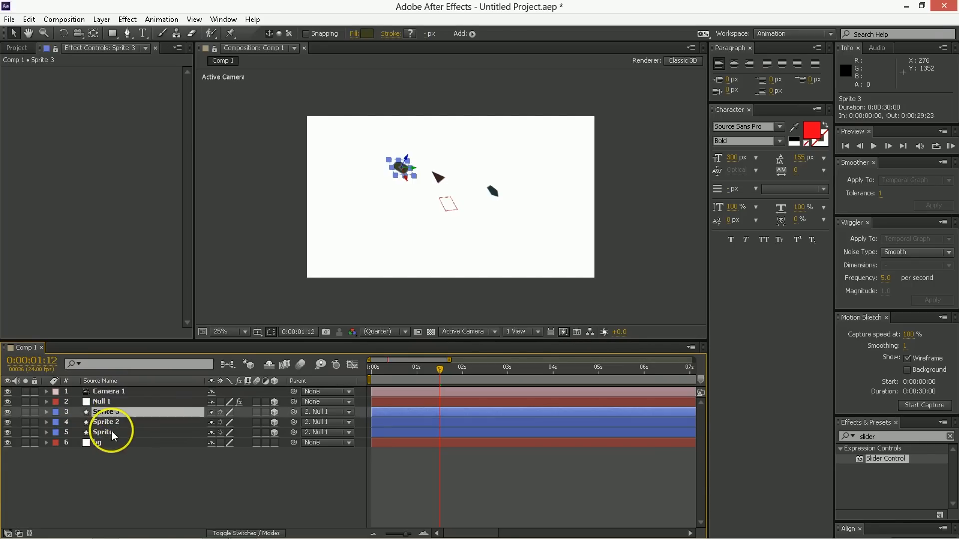
left_click(102, 19)
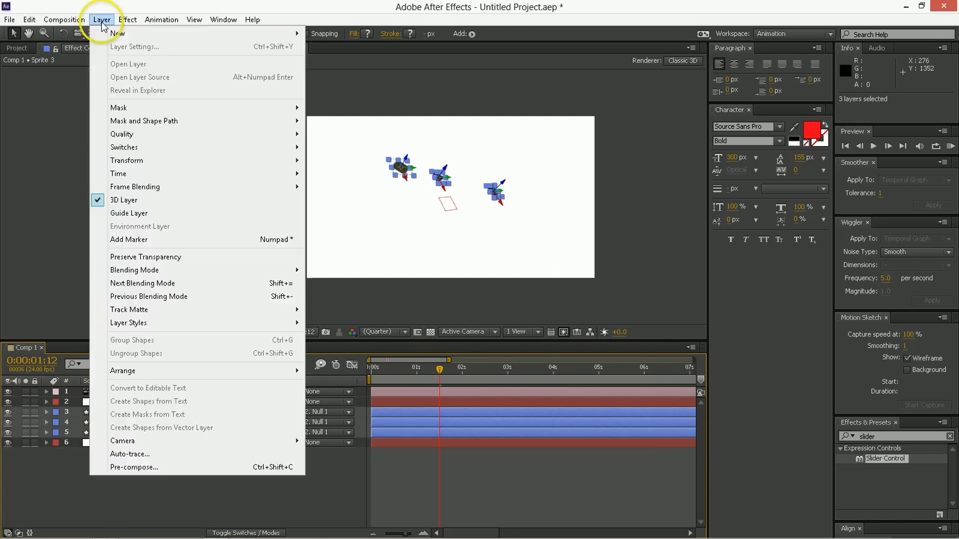
mouse_move(127, 160)
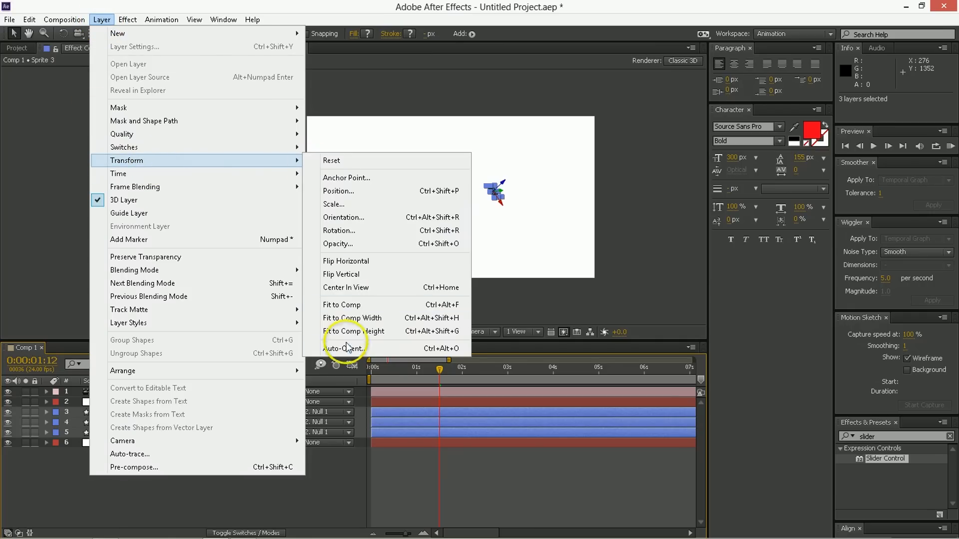
left_click(345, 348)
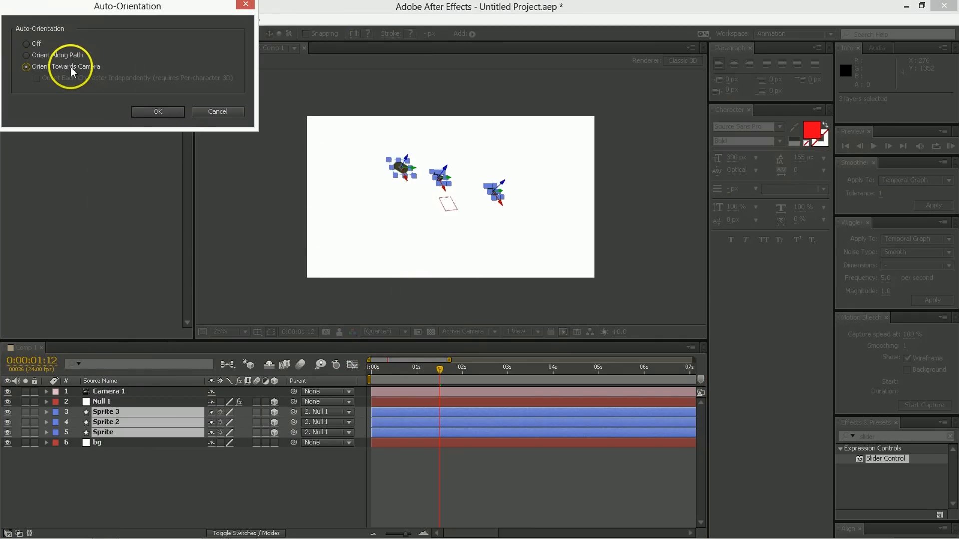
left_click(158, 111)
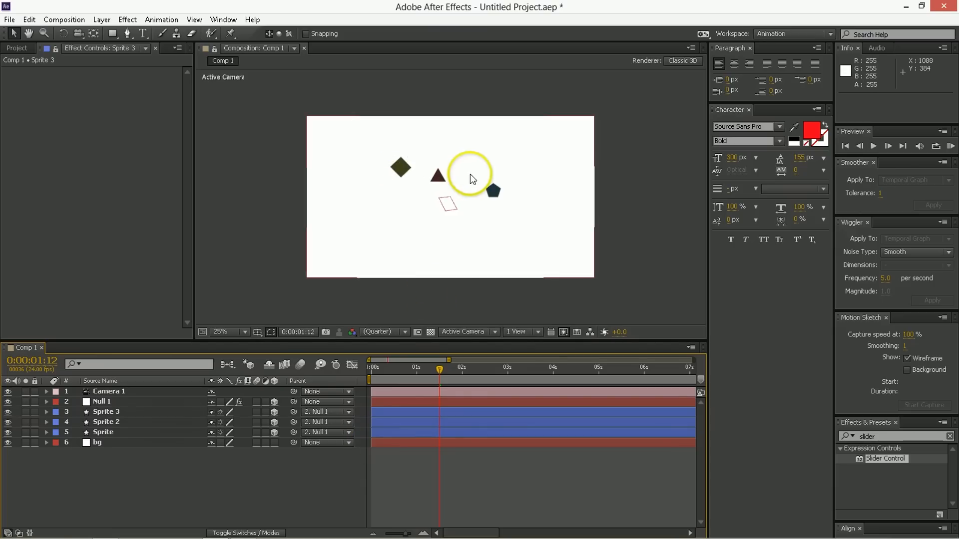
- Scrub from near the start to preview the sprites bursting outward while facing the camera
left_click(108, 392)
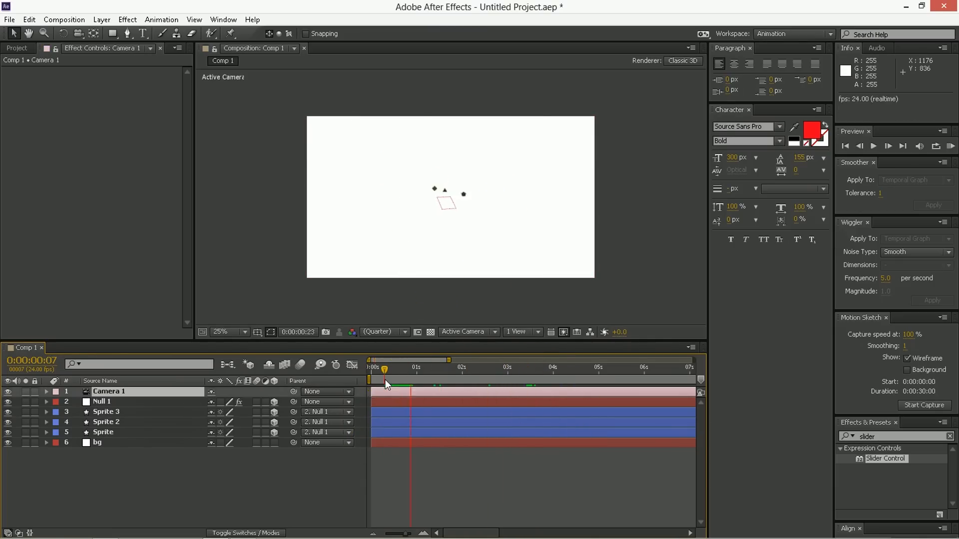
left_click(441, 367)
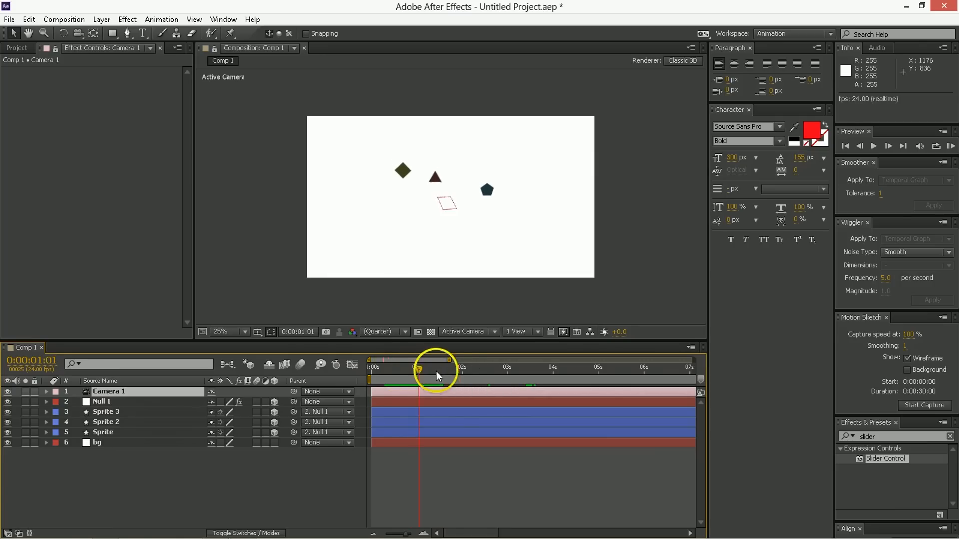
left_click_drag(418, 368, 500, 368)
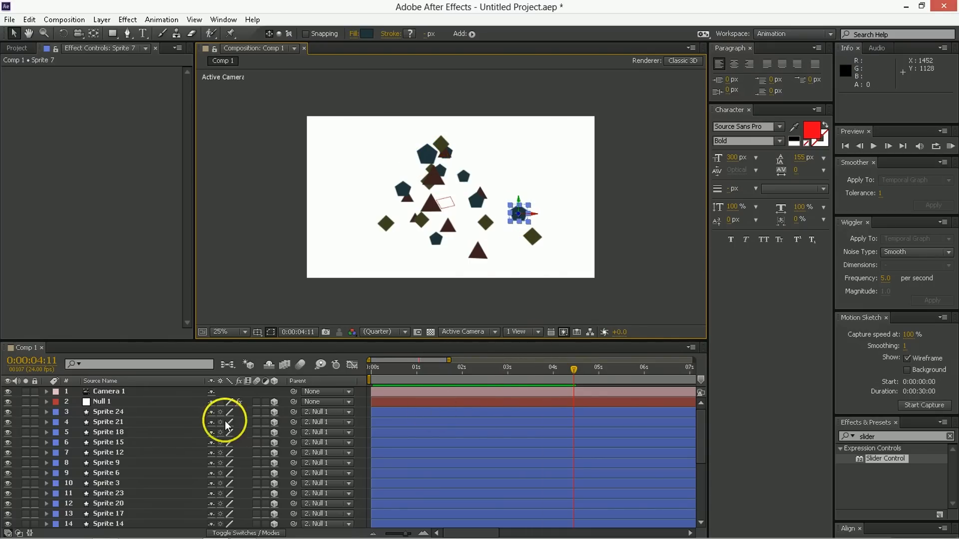
- Select Sprite 24 and reveal its Position and Scale expressions in the timeline
left_click(108, 411)
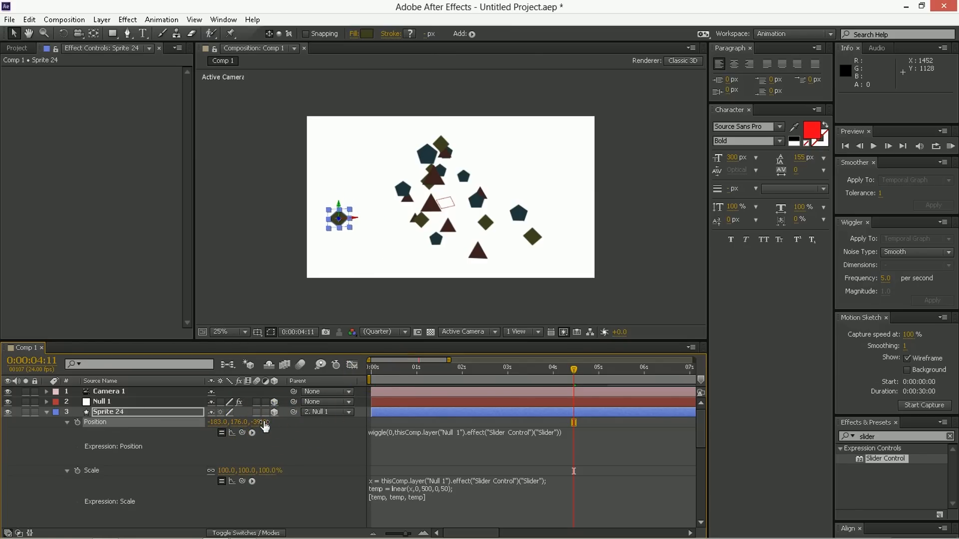
left_click_drag(229, 421, 257, 421)
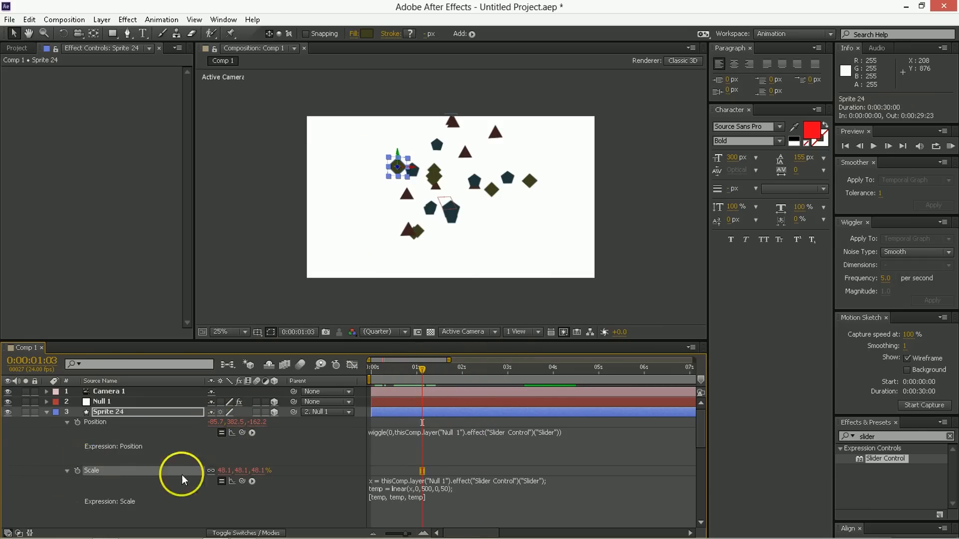
- Rewrite Sprite 24's Scale expression as value+[temp, temp, temp] so keyframes add on top
scroll("down", 3)
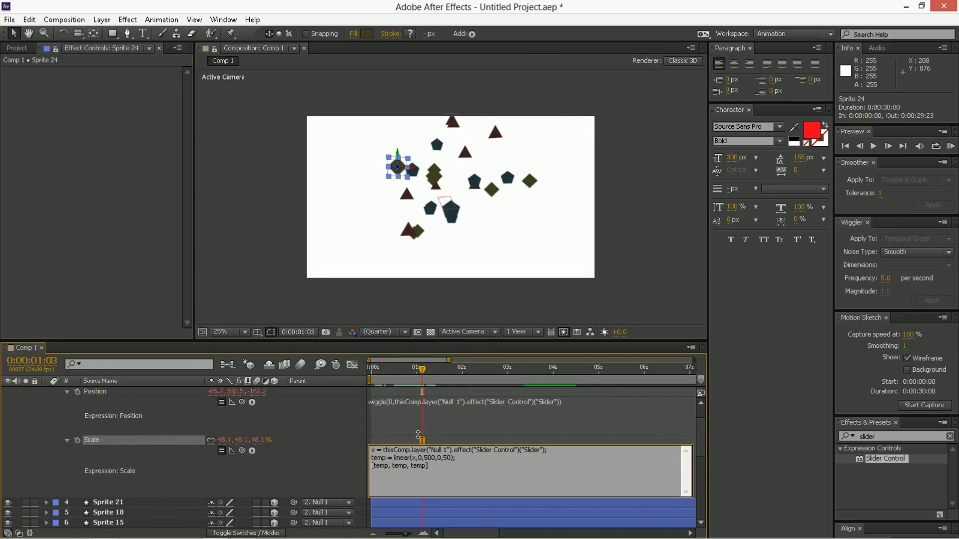
type("value[")
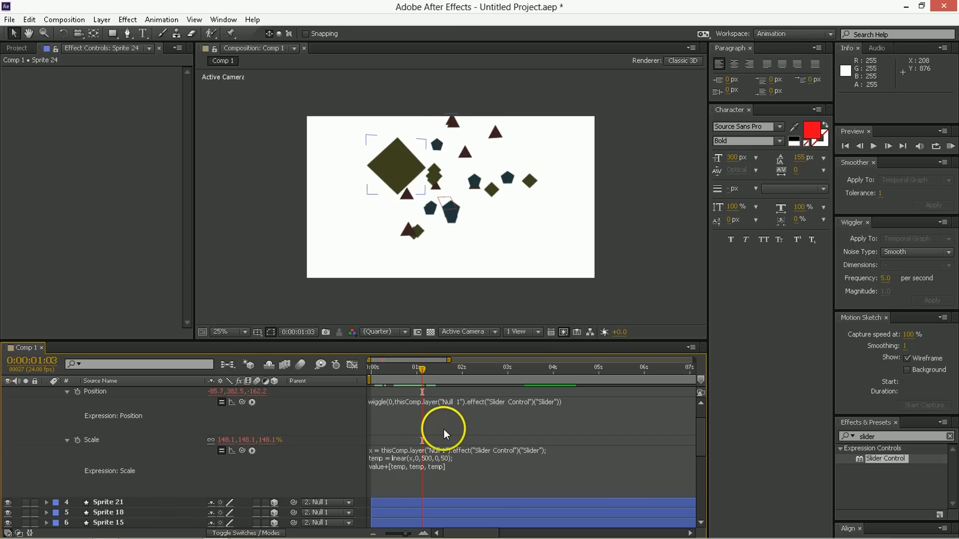
double_click(227, 440)
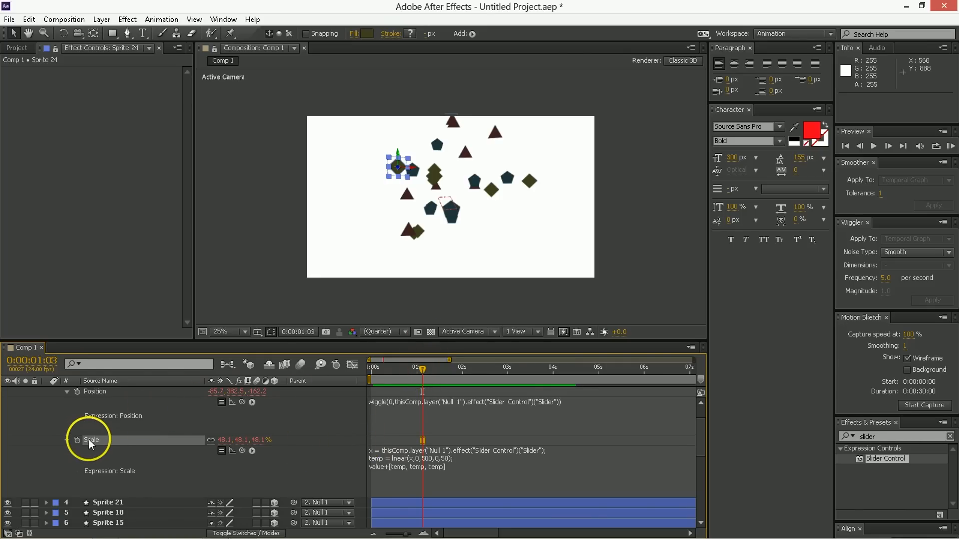
- Keyframe Sprite 24's scale at 1:03 and 1:23 so it grows to about 133%, then preview
left_click(77, 441)
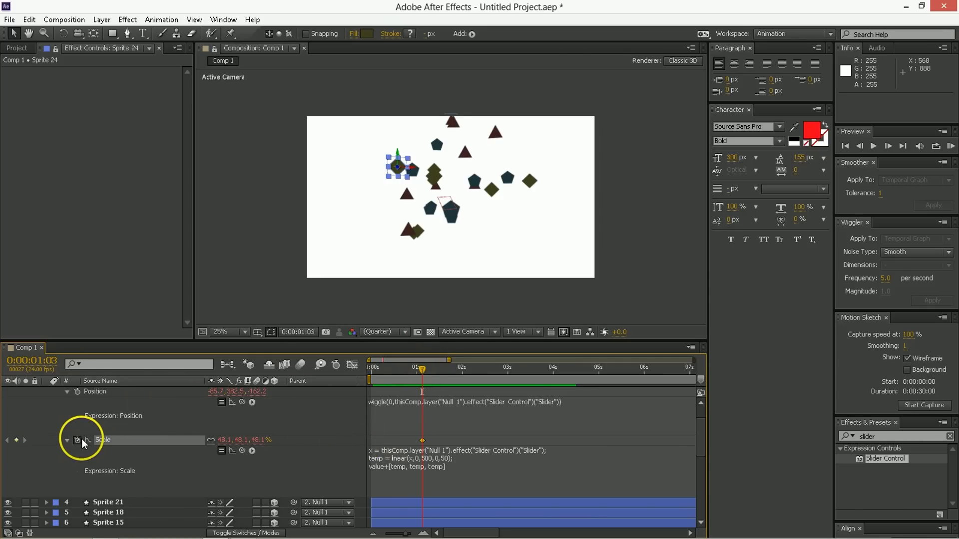
left_click(460, 367)
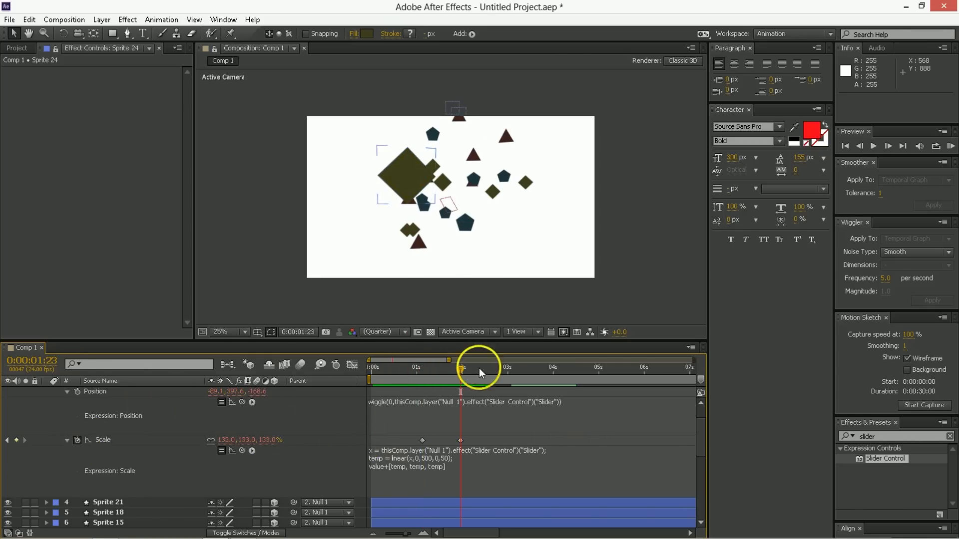
left_click_drag(460, 367, 432, 366)
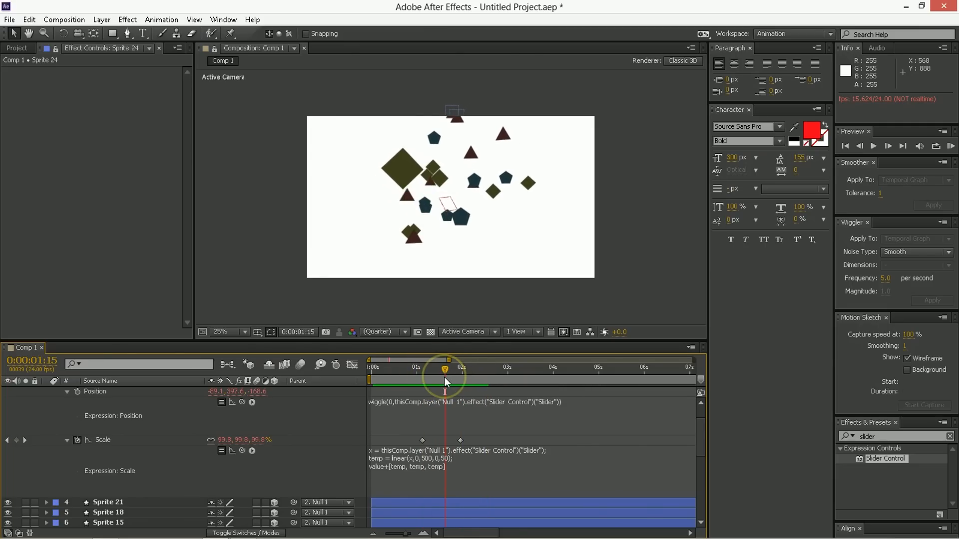
mouse_move(447, 383)
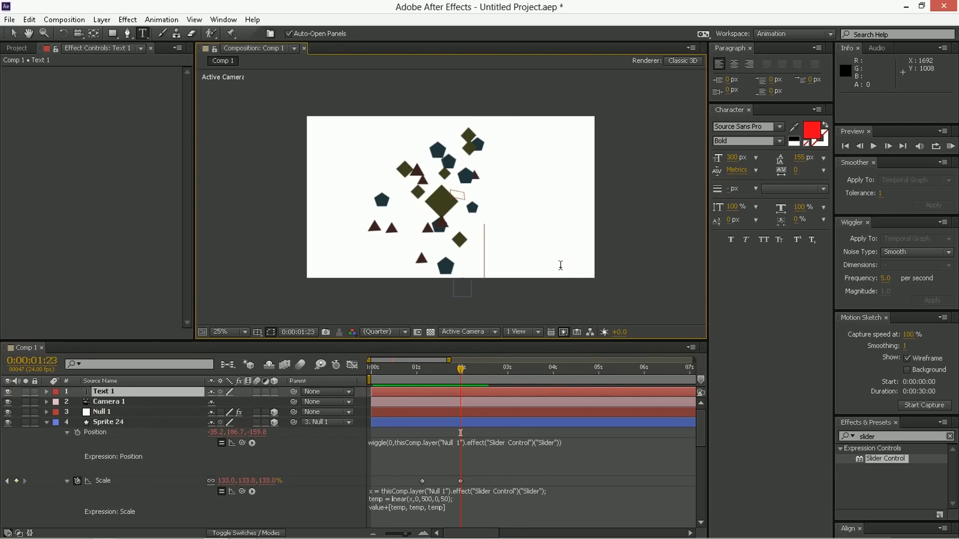
- Add a text layer reading 'text' on Sprite 24 and set it to Orient Towards Camera
type("text")
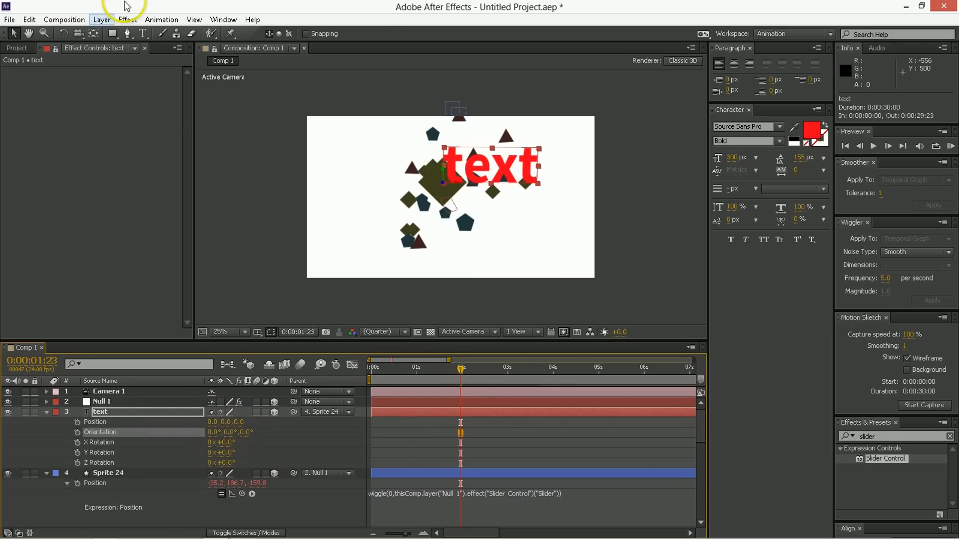
left_click(102, 19)
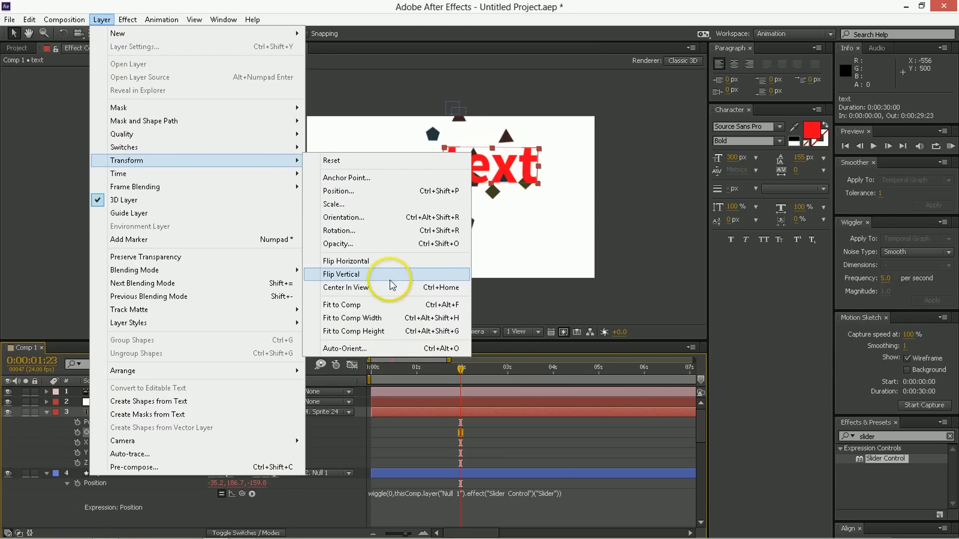
left_click(344, 349)
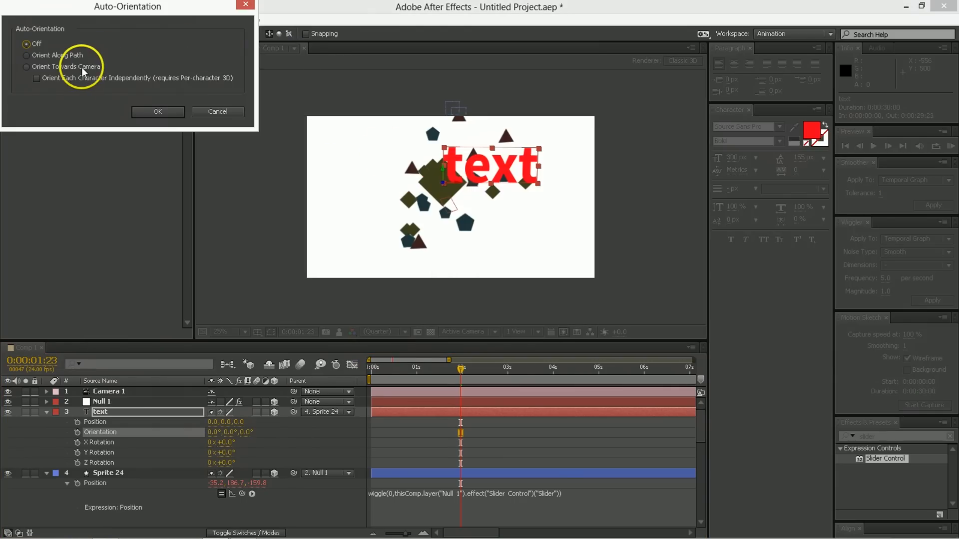
left_click(26, 67)
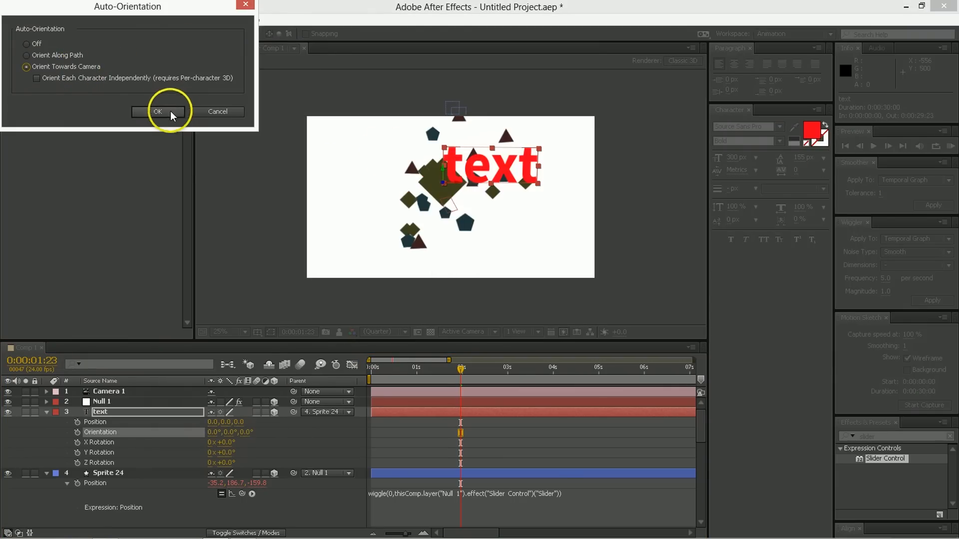
left_click(158, 111)
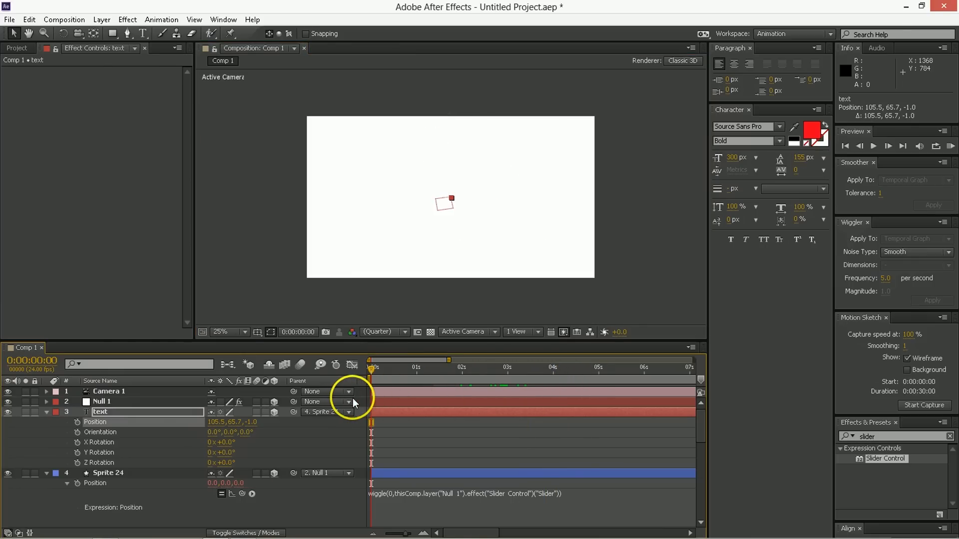
- Sample the diamond sprite's dark olive colour as the text fill with the Character eyedropper
left_click(874, 146)
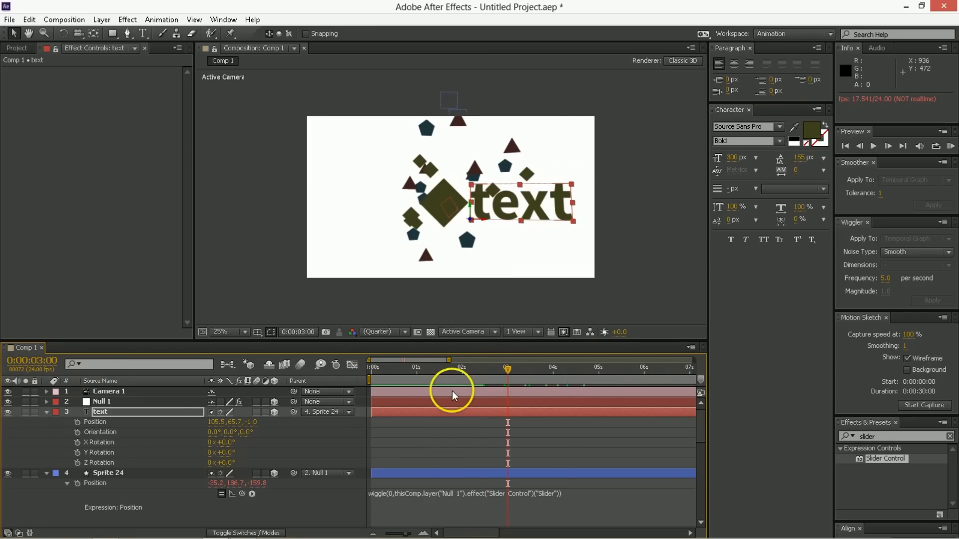
- Set Camera 1's aperture to 24 mm with Enable Depth of Field on
double_click(109, 391)
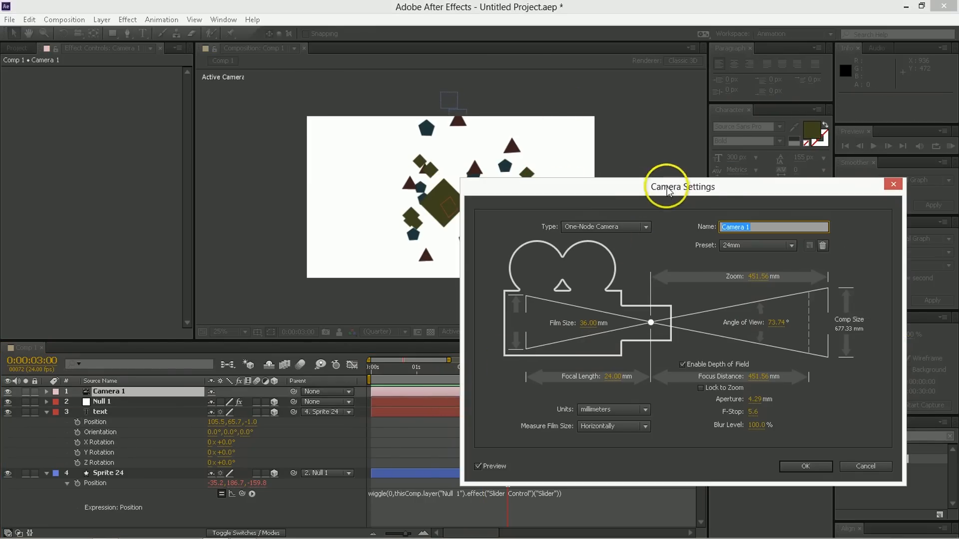
left_click_drag(681, 186, 762, 164)
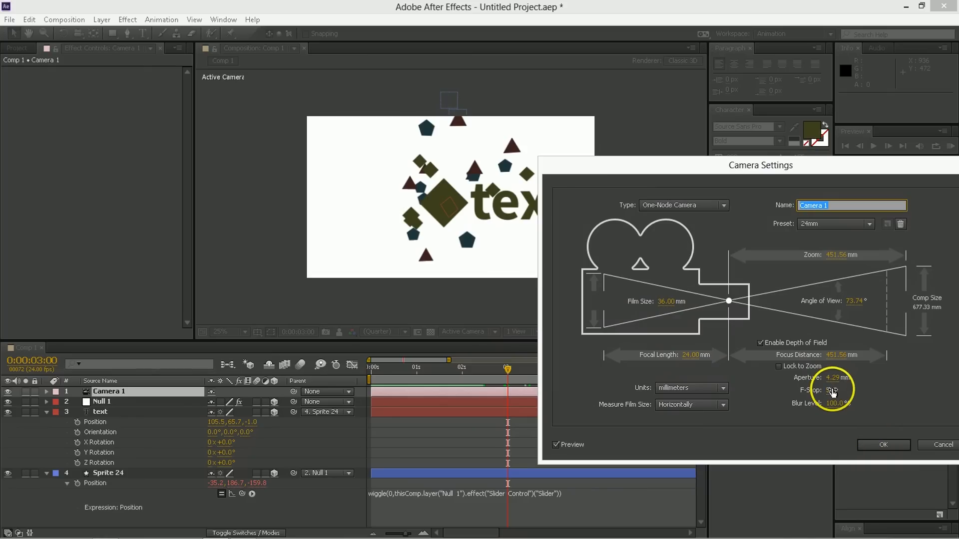
left_click(849, 390)
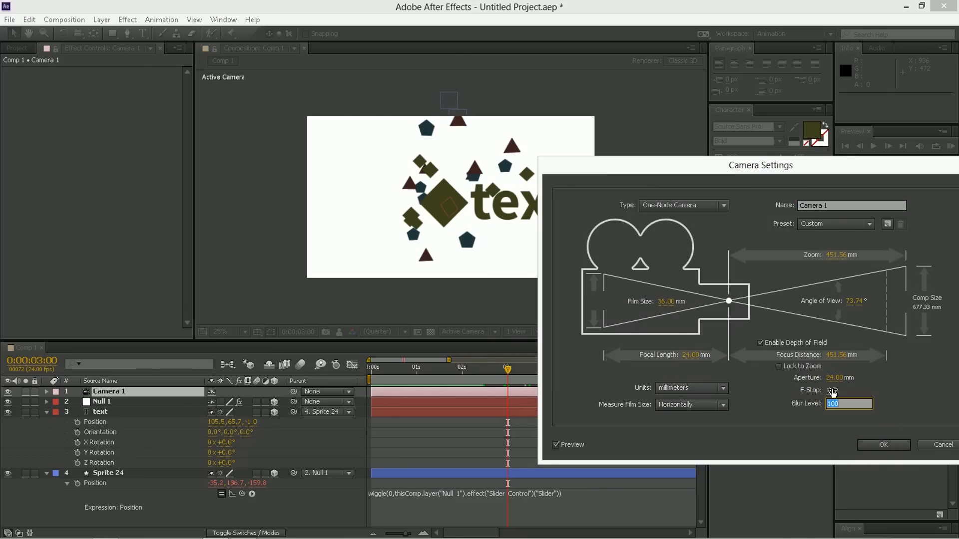
left_click(882, 444)
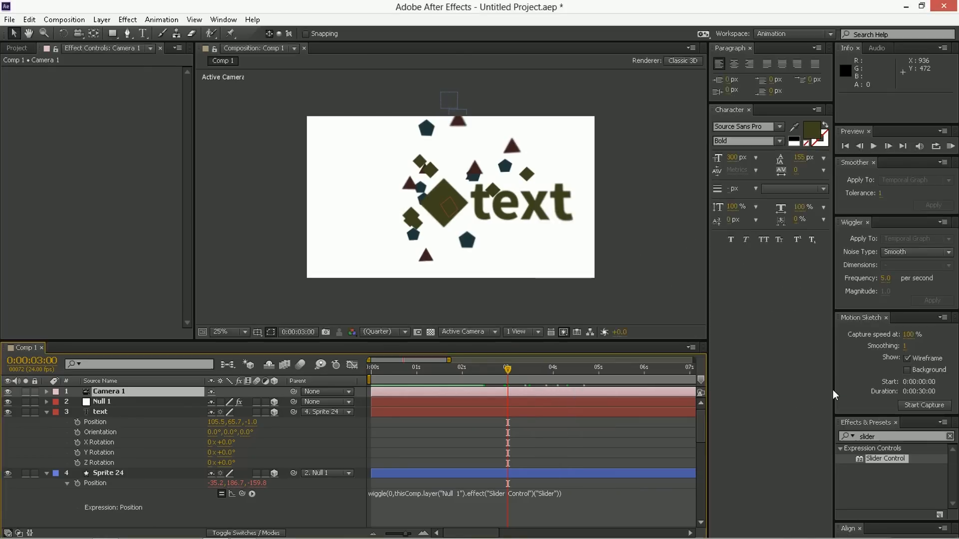
- Scrub back through the timeline to check the depth-of-field blur during the early burst
left_click_drag(508, 369, 474, 369)
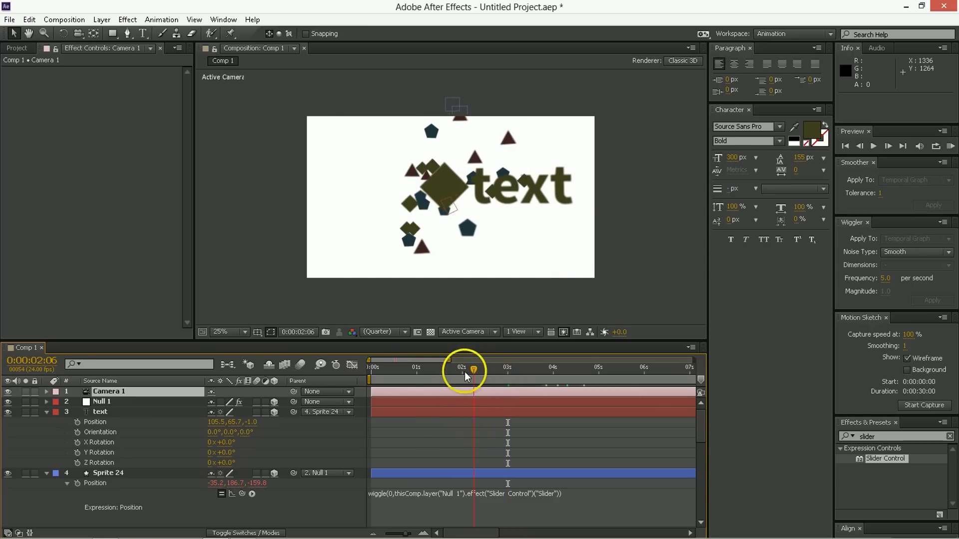
left_click_drag(464, 369, 403, 369)
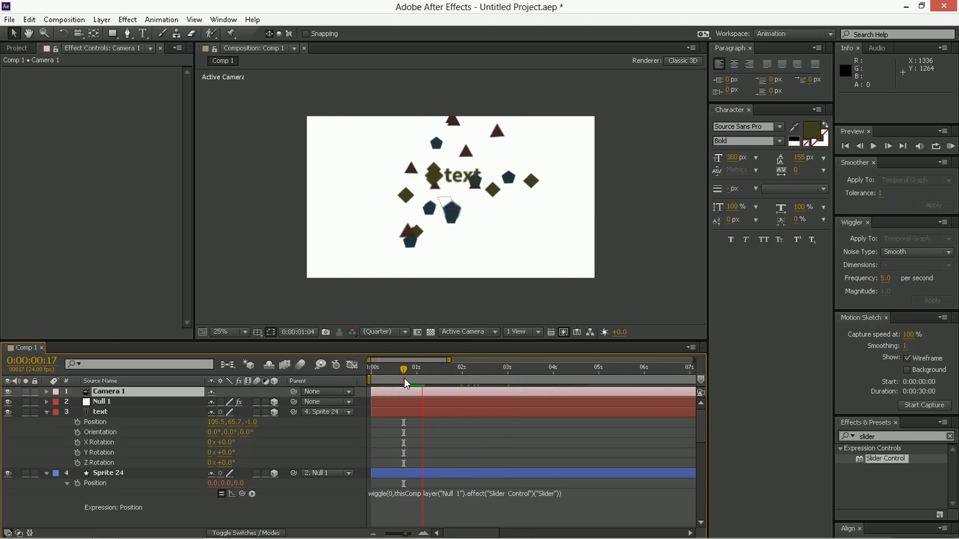
left_click(873, 146)
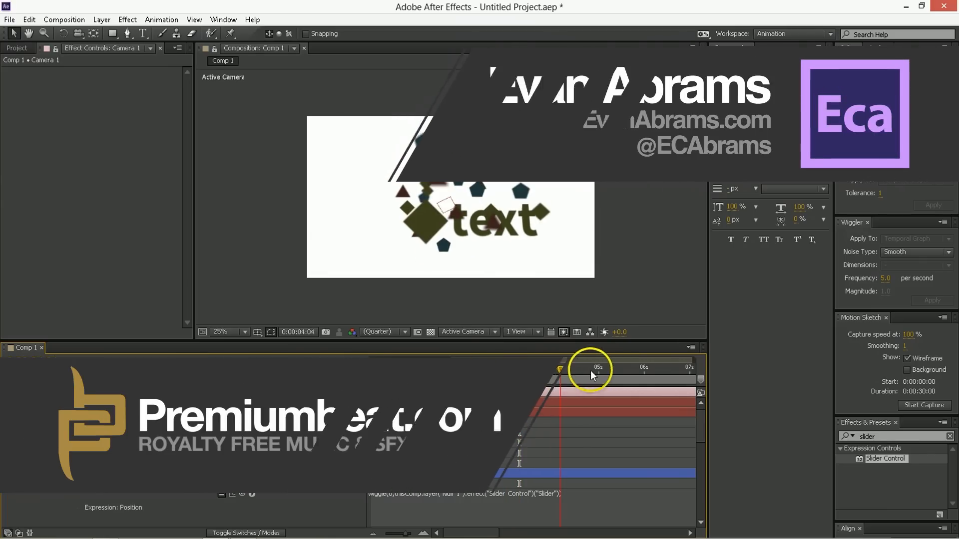
left_click(605, 368)
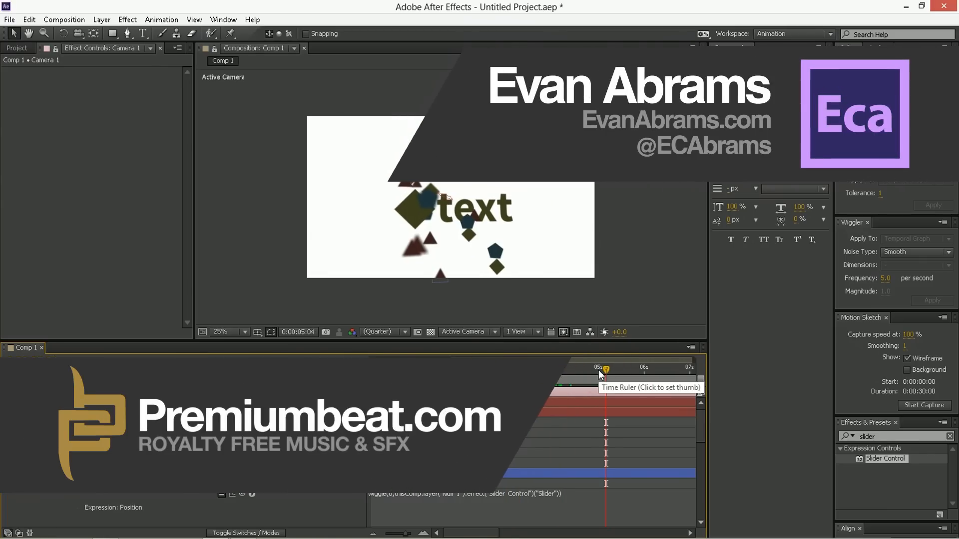